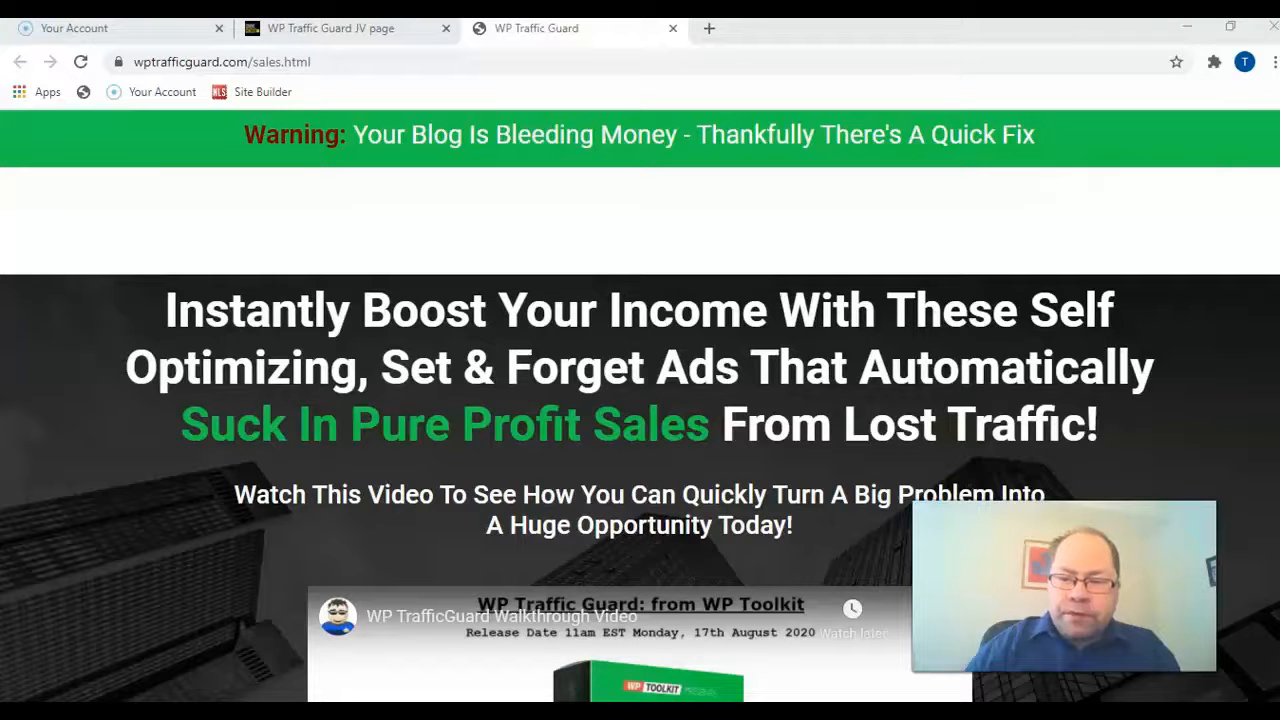
# - Scroll the WP Traffic Guard sales page past the video and pricing box to '75% Will Never Come Back'
pyautogui.scroll(-3)
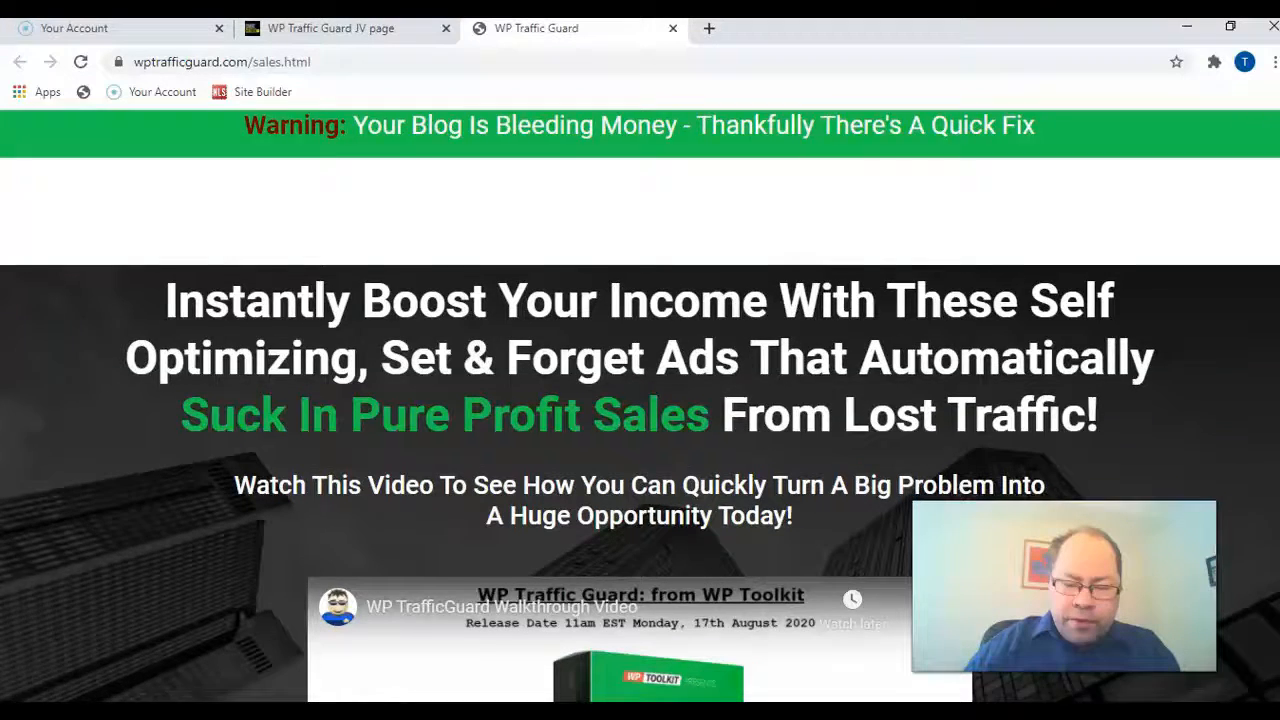
pyautogui.scroll(-3)
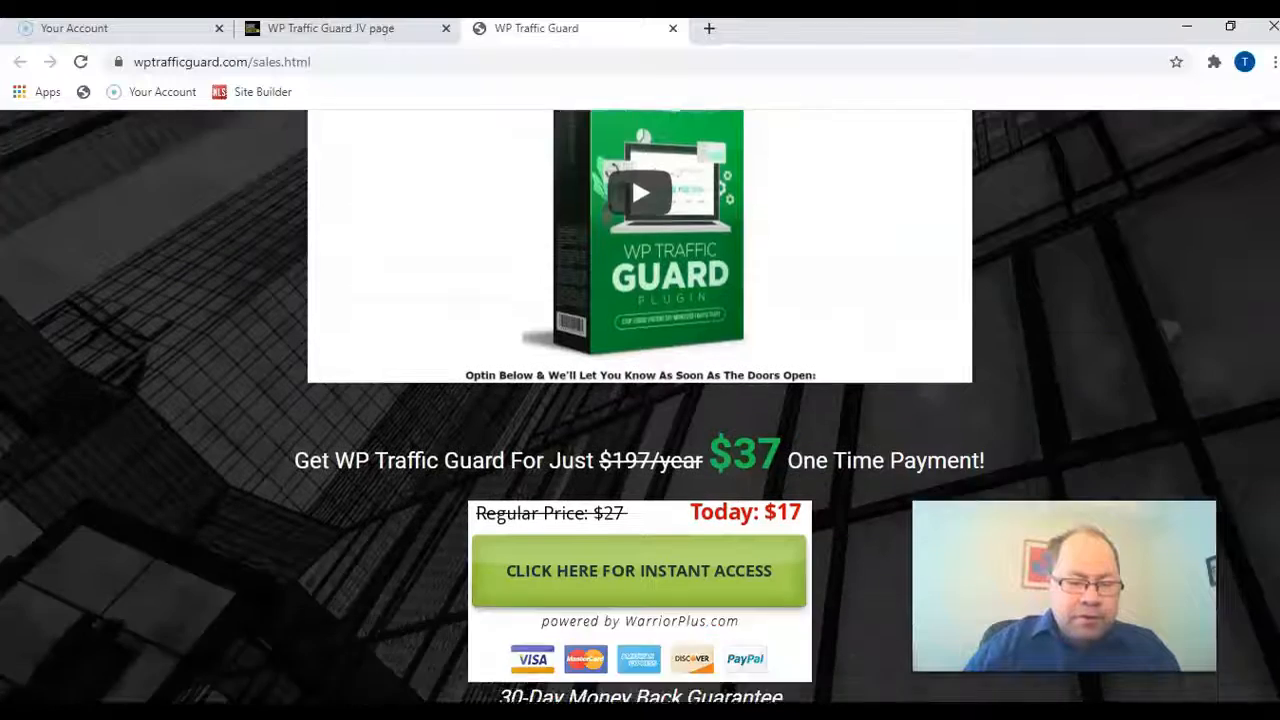
pyautogui.scroll(3)
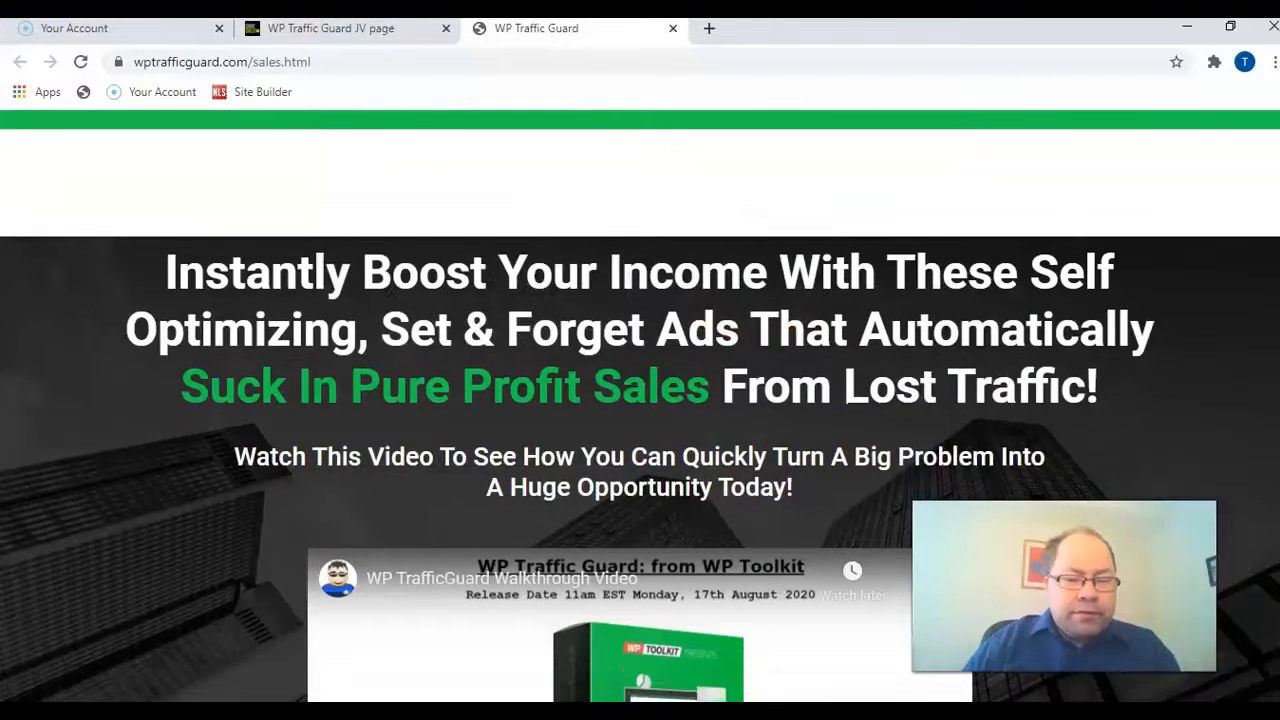
pyautogui.scroll(-3)
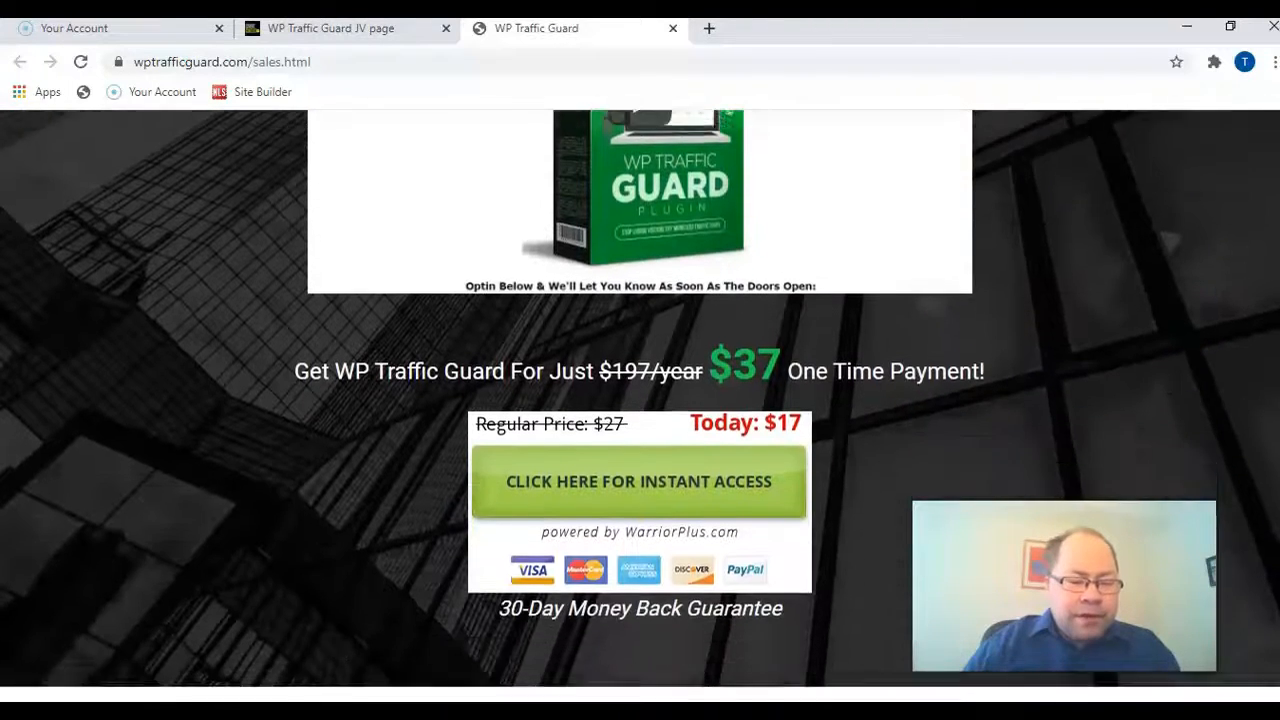
pyautogui.scroll(-3)
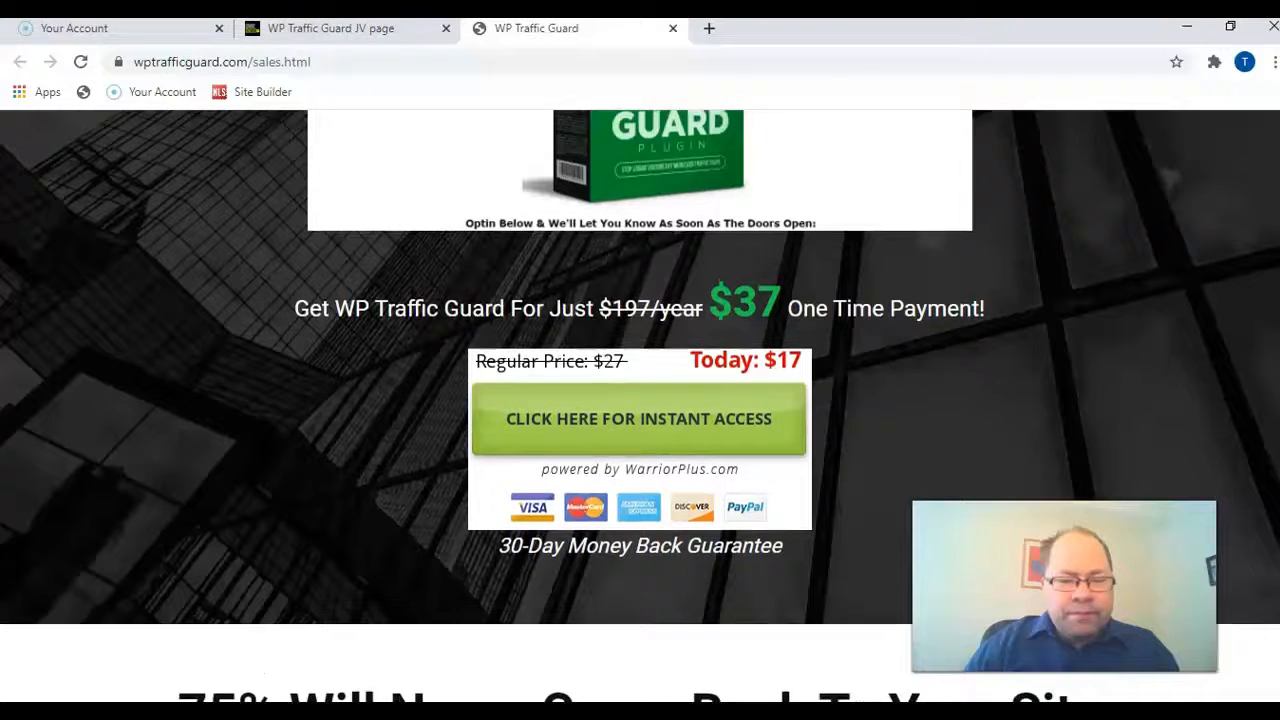
pyautogui.scroll(-3)
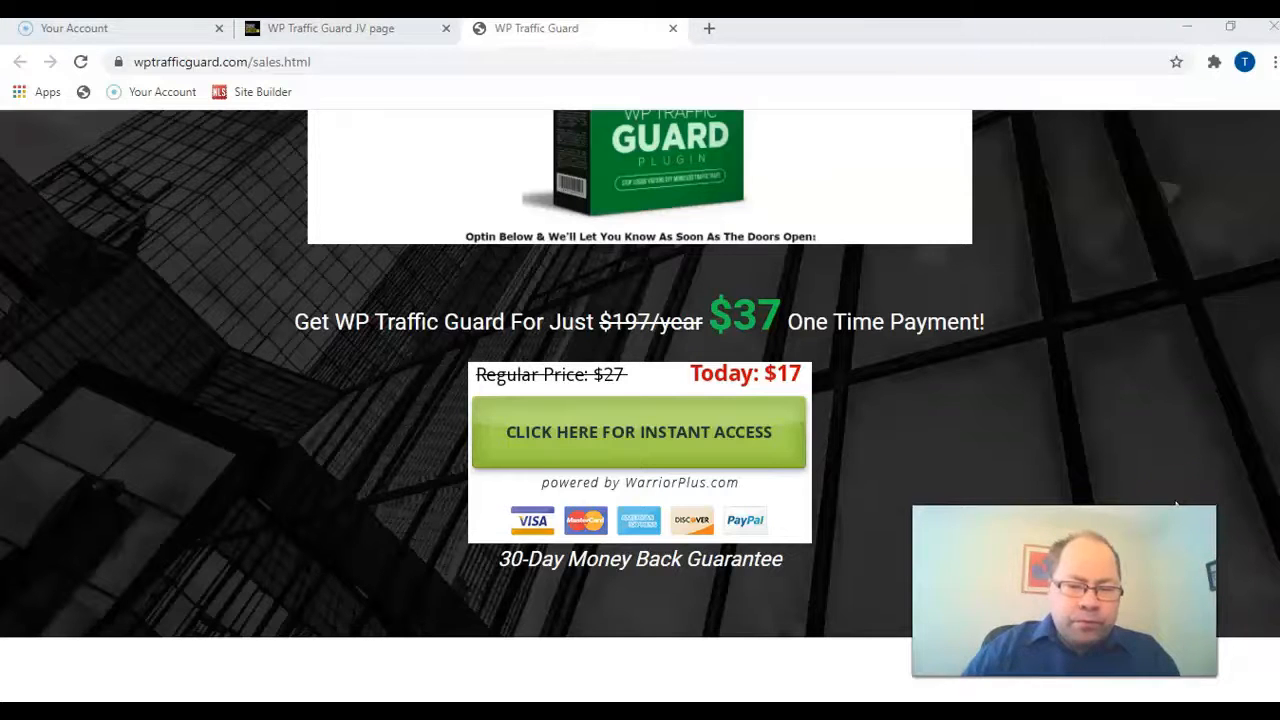
pyautogui.moveTo(1127, 395)
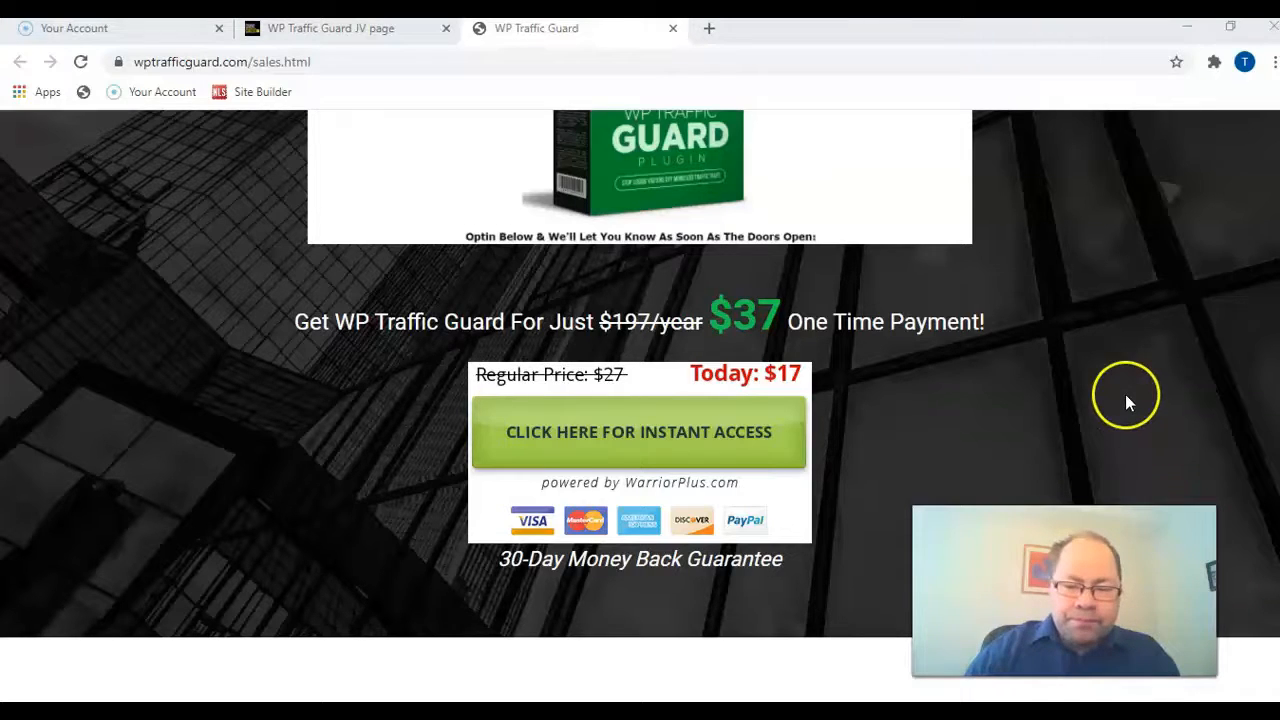
pyautogui.scroll(-3)
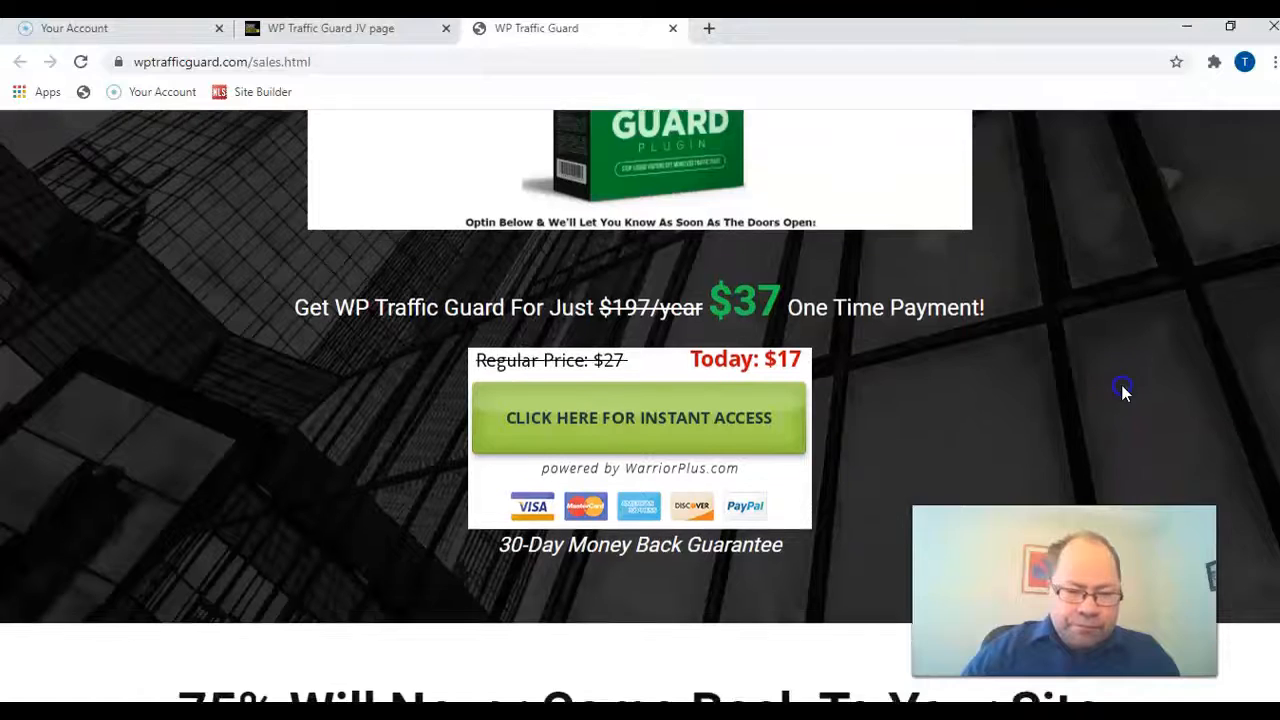
pyautogui.scroll(-3)
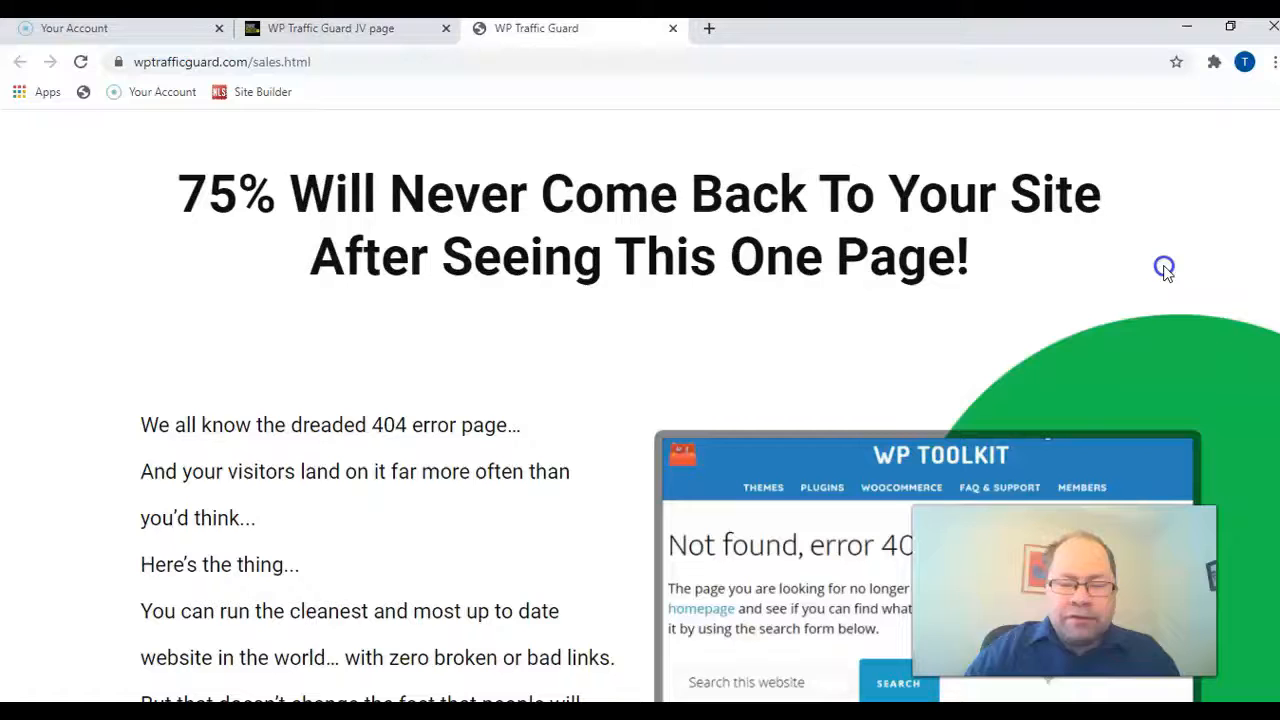
# - Scroll past the 404 causes, three-step setup and included features to the testimonials heading
pyautogui.scroll(-3)
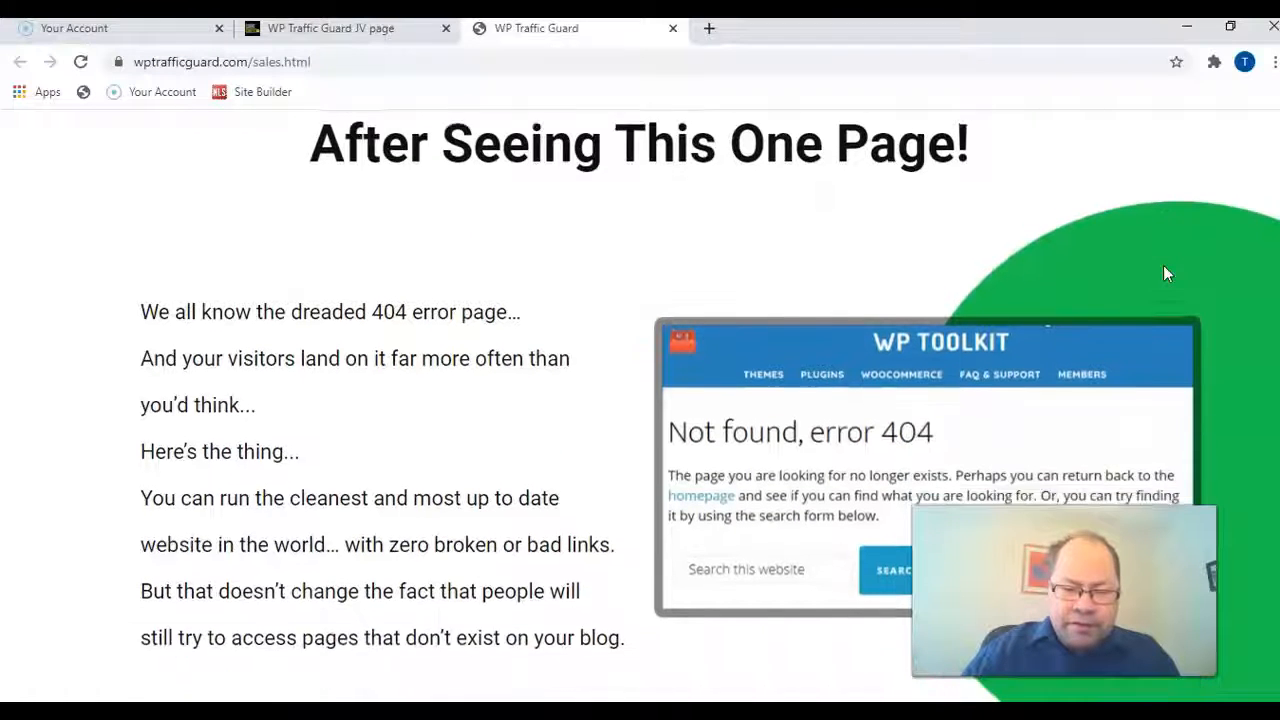
pyautogui.scroll(-3)
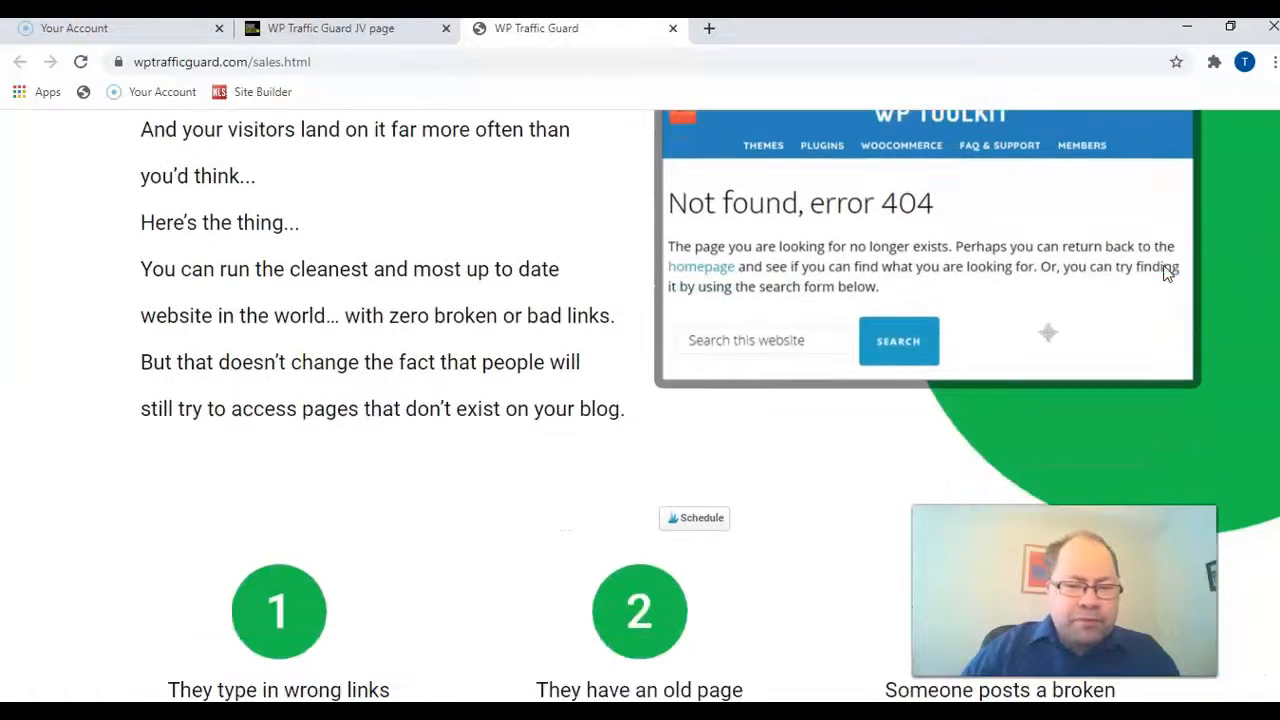
pyautogui.scroll(-3)
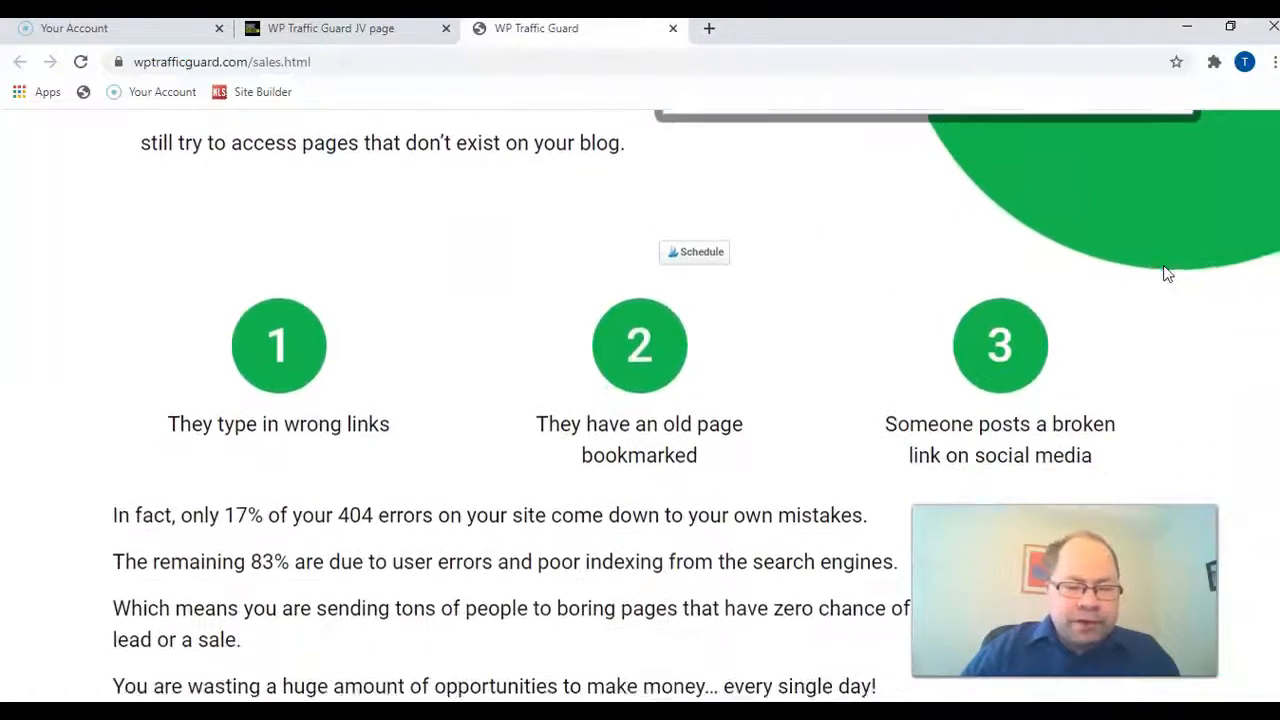
pyautogui.scroll(-3)
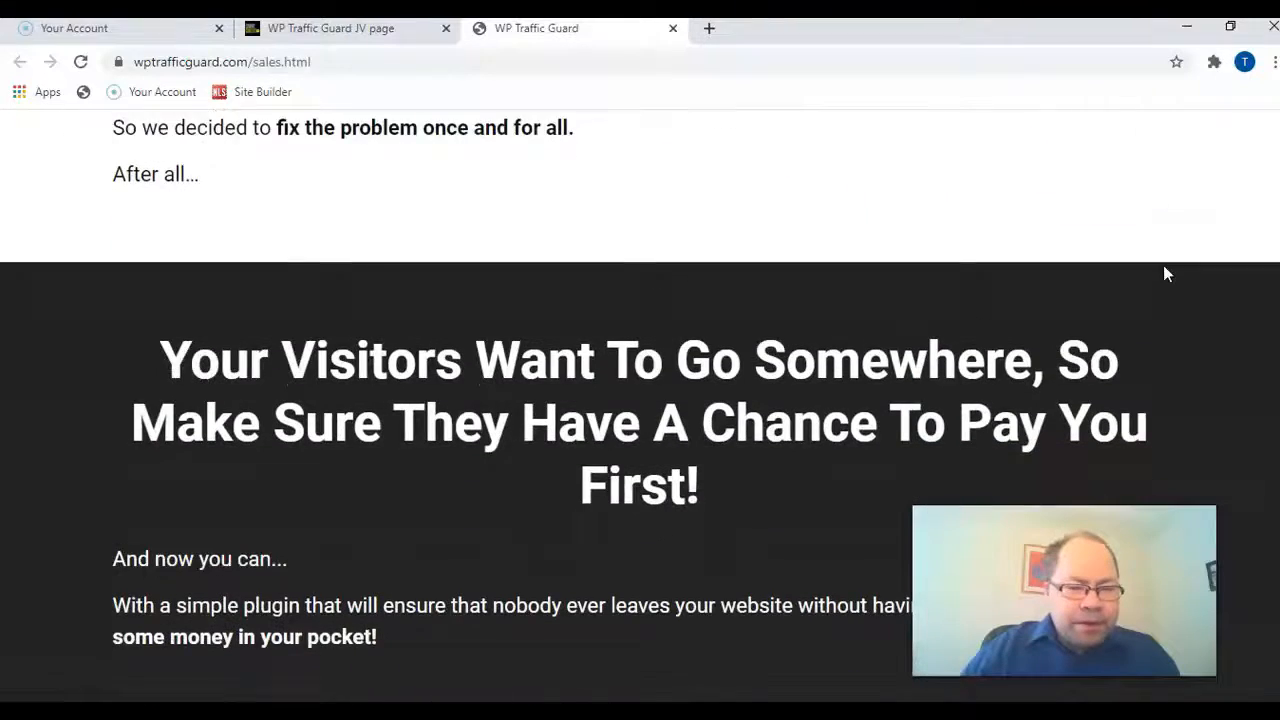
pyautogui.scroll(-3)
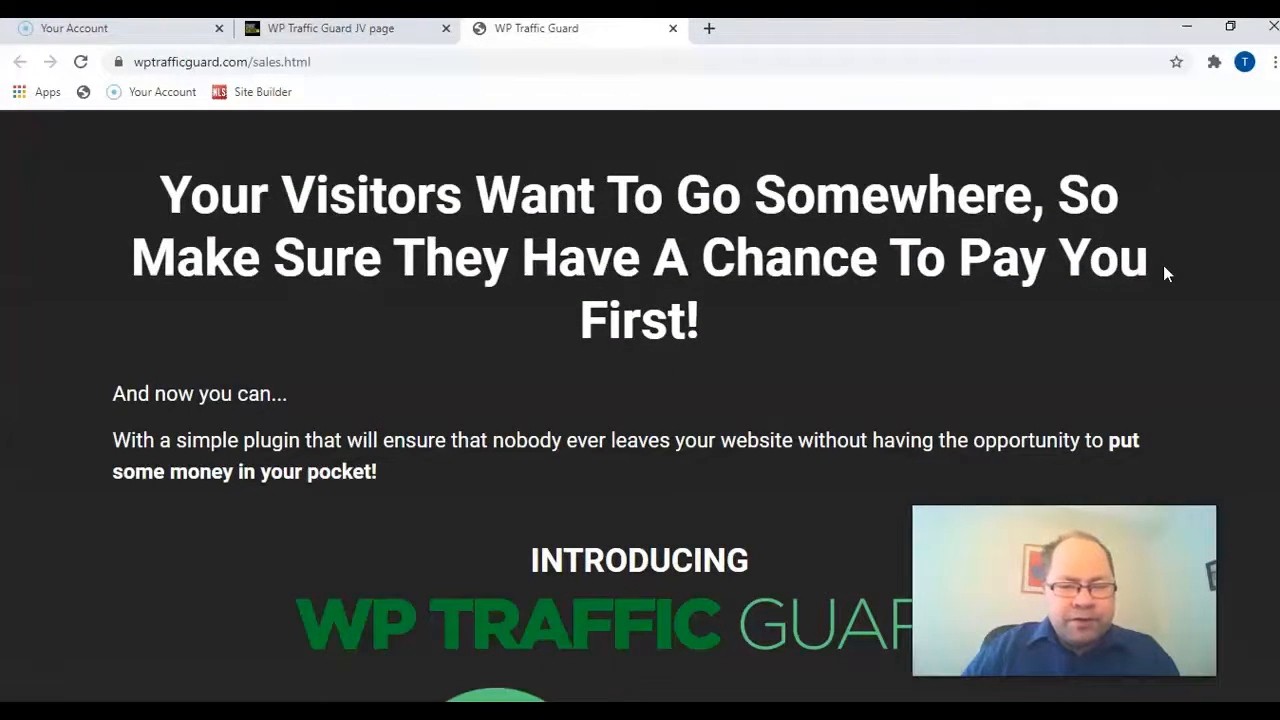
pyautogui.scroll(-3)
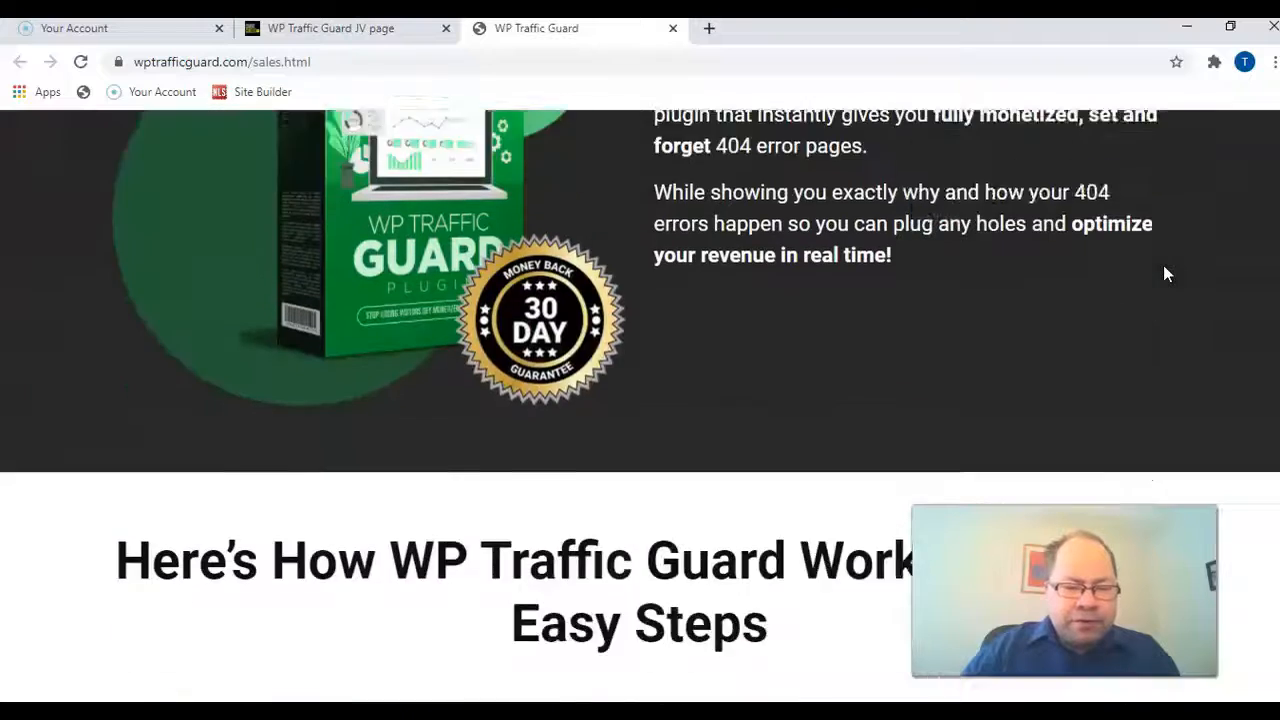
pyautogui.scroll(-3)
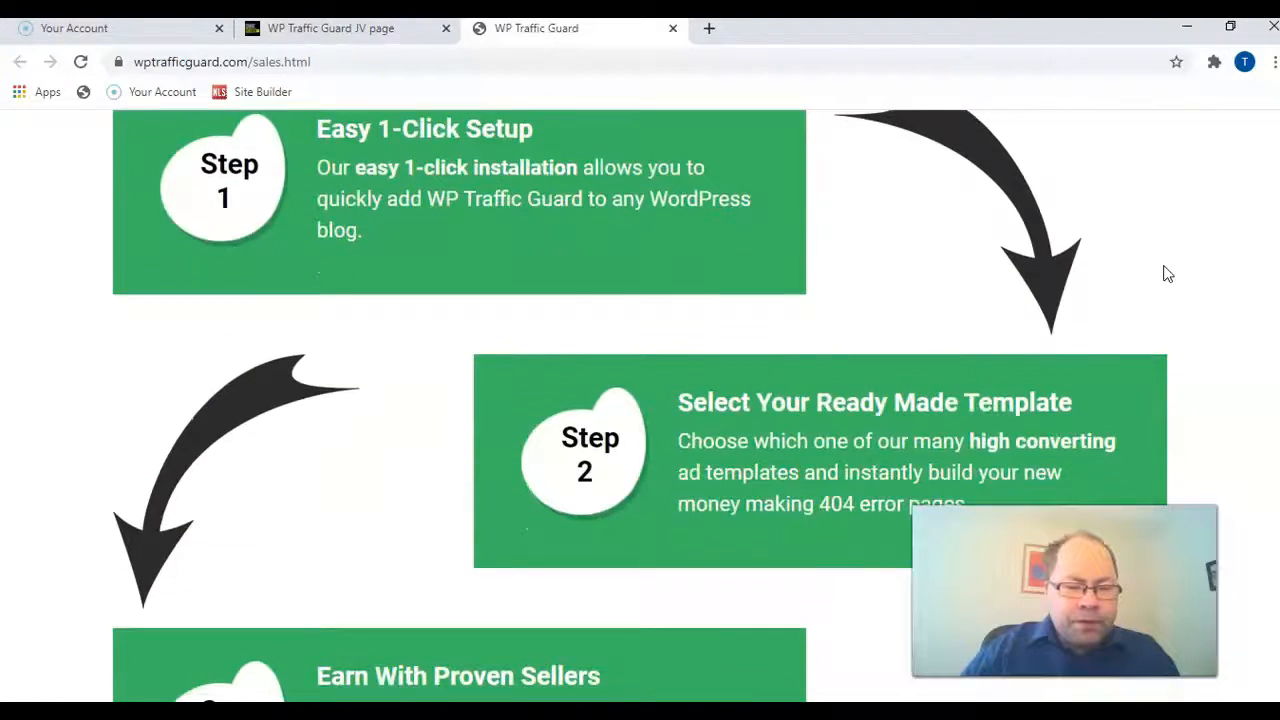
pyautogui.scroll(-3)
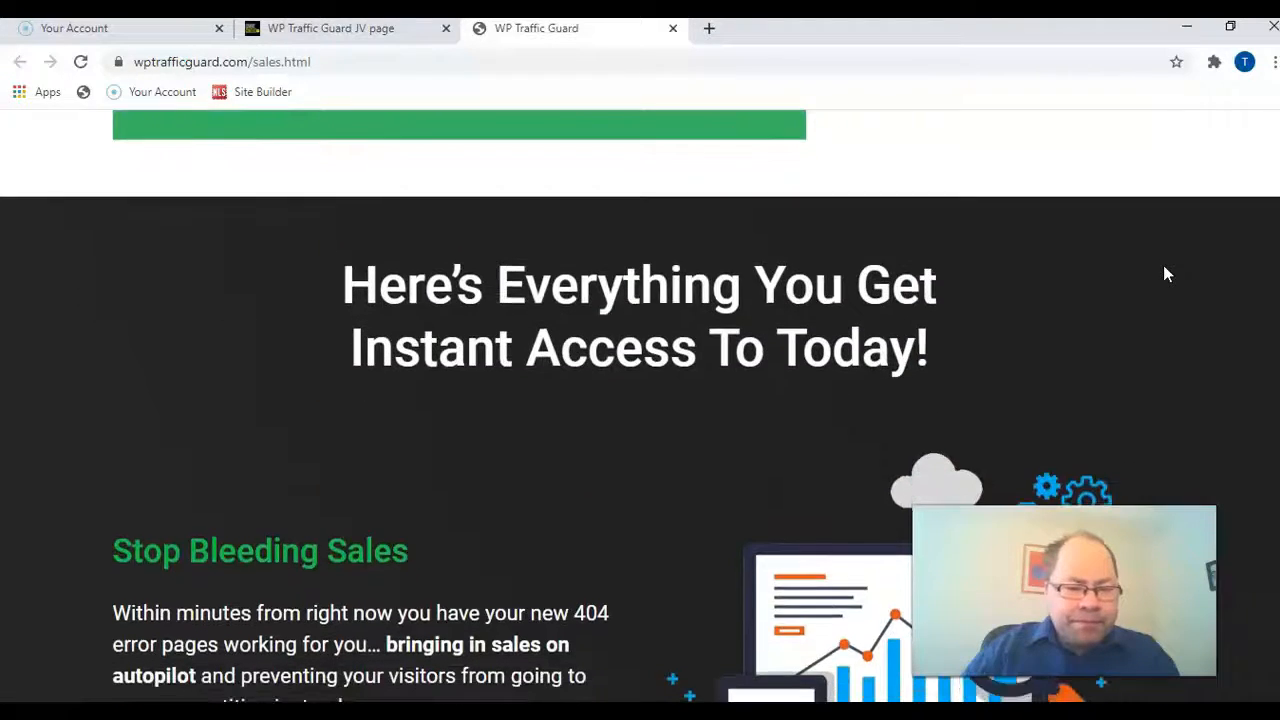
pyautogui.scroll(-3)
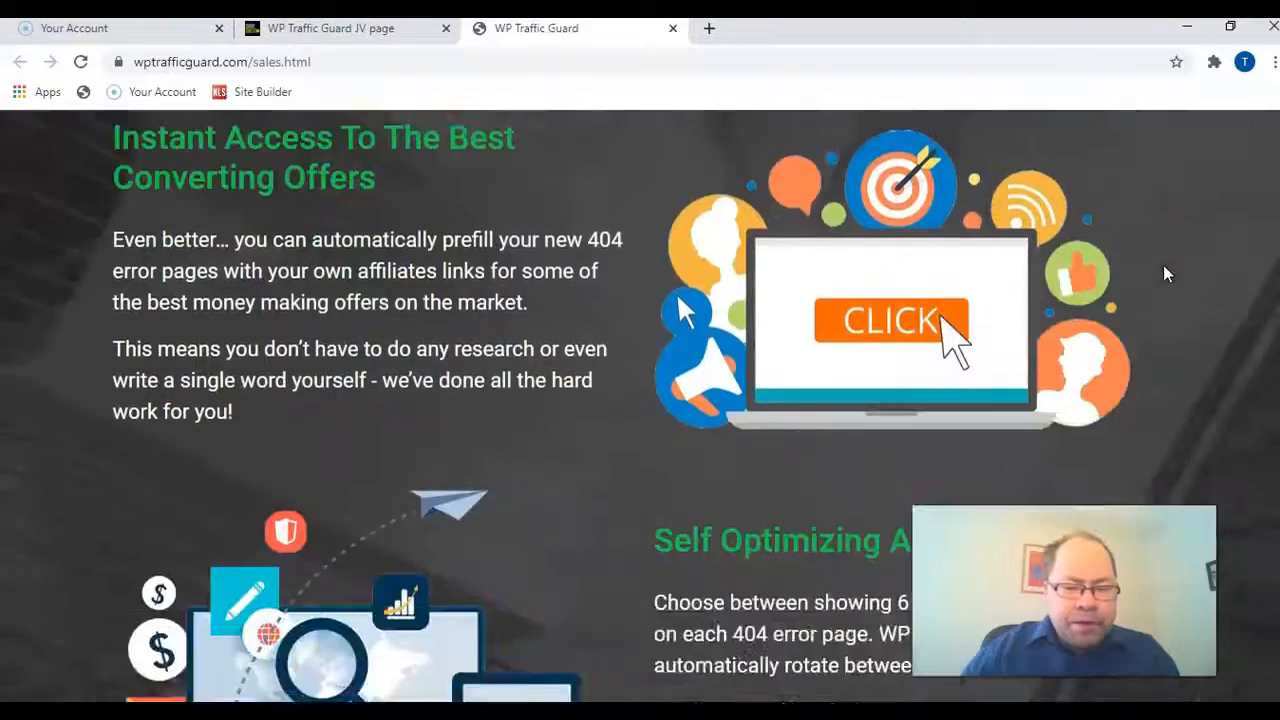
pyautogui.scroll(-3)
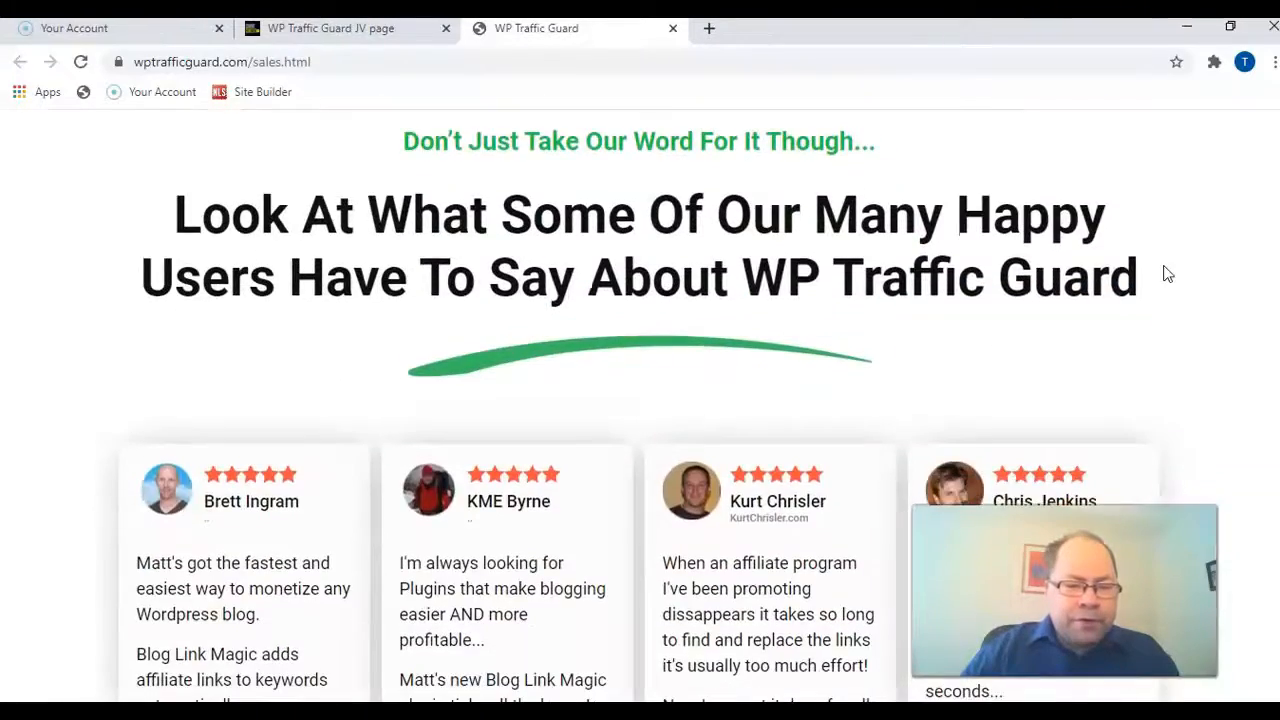
# - Scroll past testimonials and the 30-day guarantee to 'There Is Just One Small Catch'
pyautogui.scroll(-3)
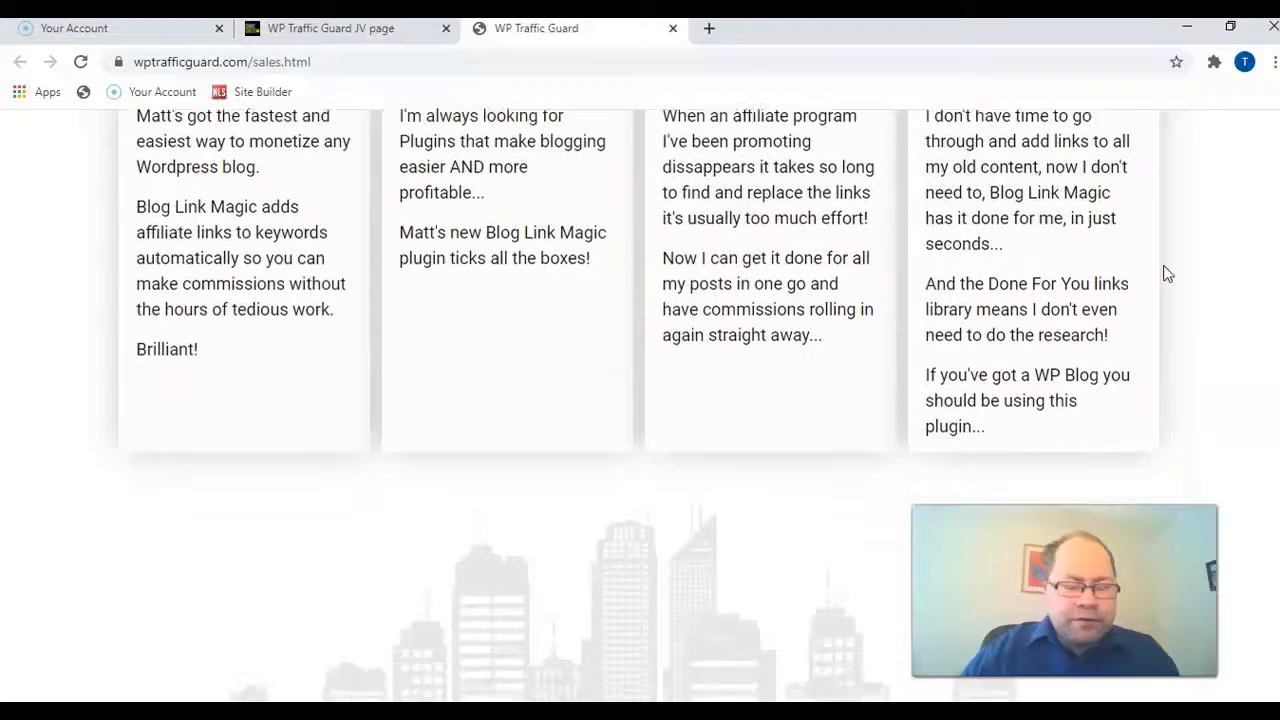
pyautogui.scroll(-3)
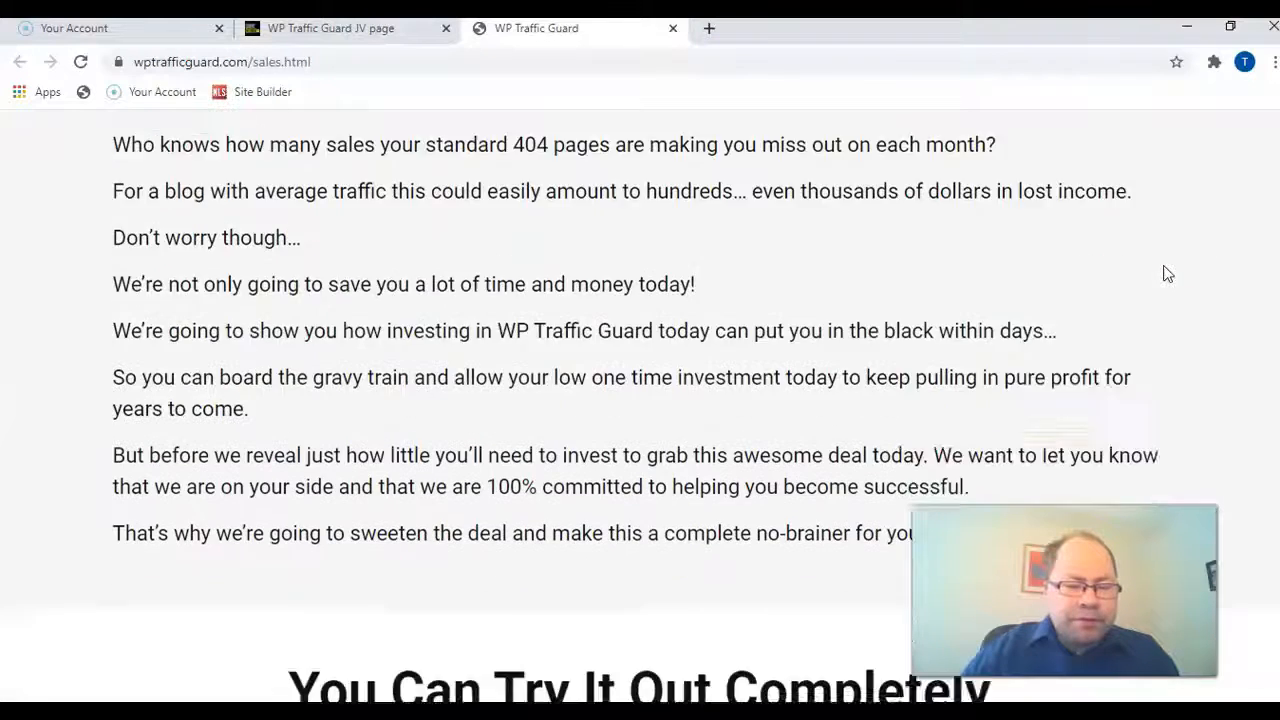
pyautogui.scroll(-3)
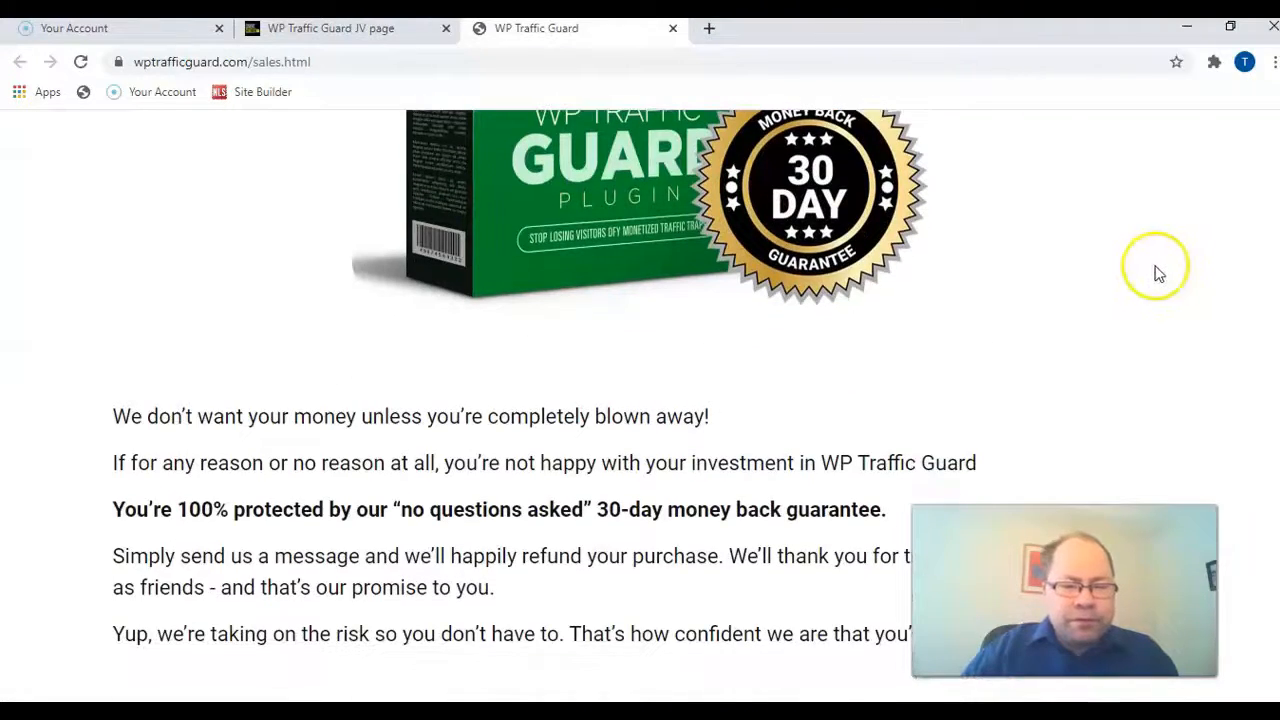
pyautogui.moveTo(1175, 276)
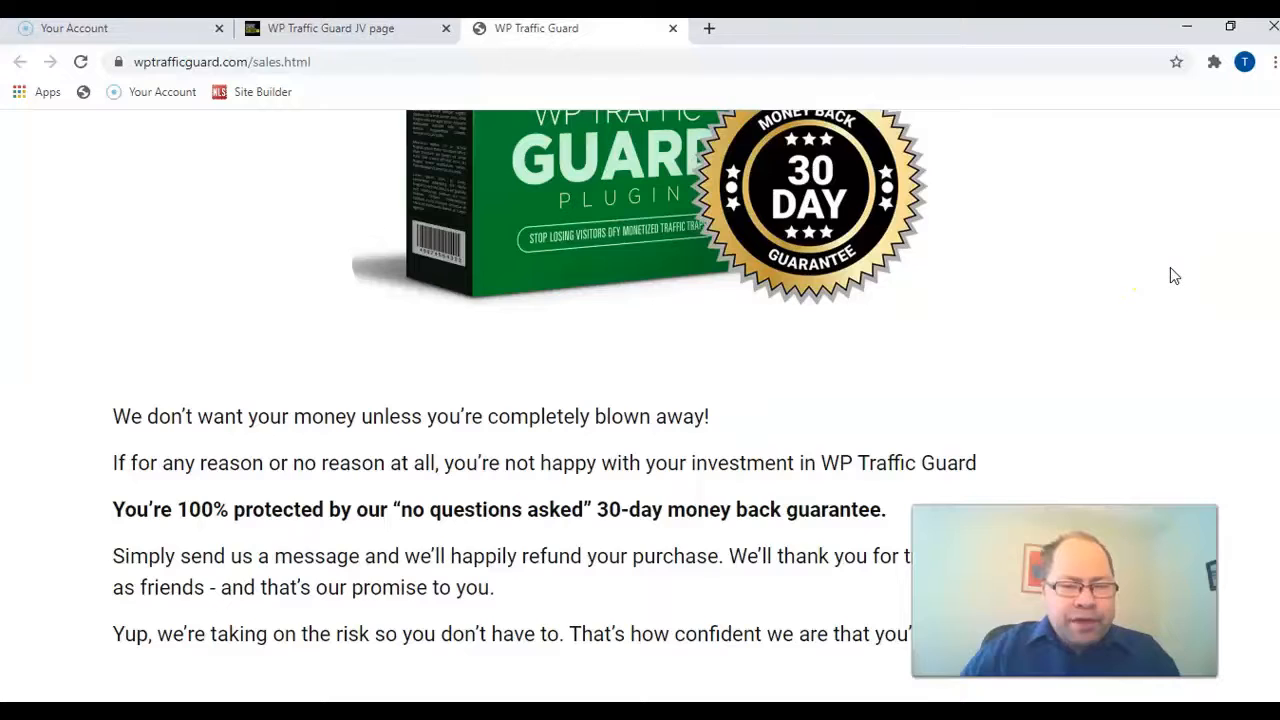
pyautogui.scroll(-3)
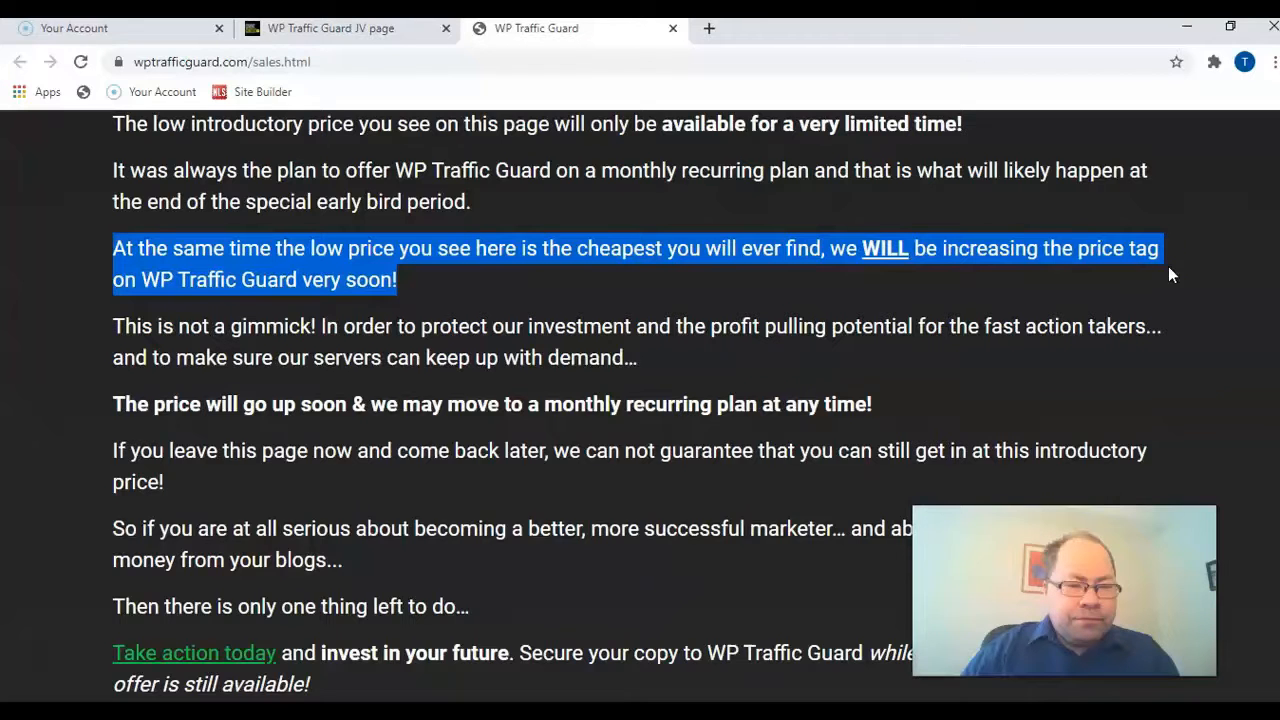
pyautogui.scroll(-3)
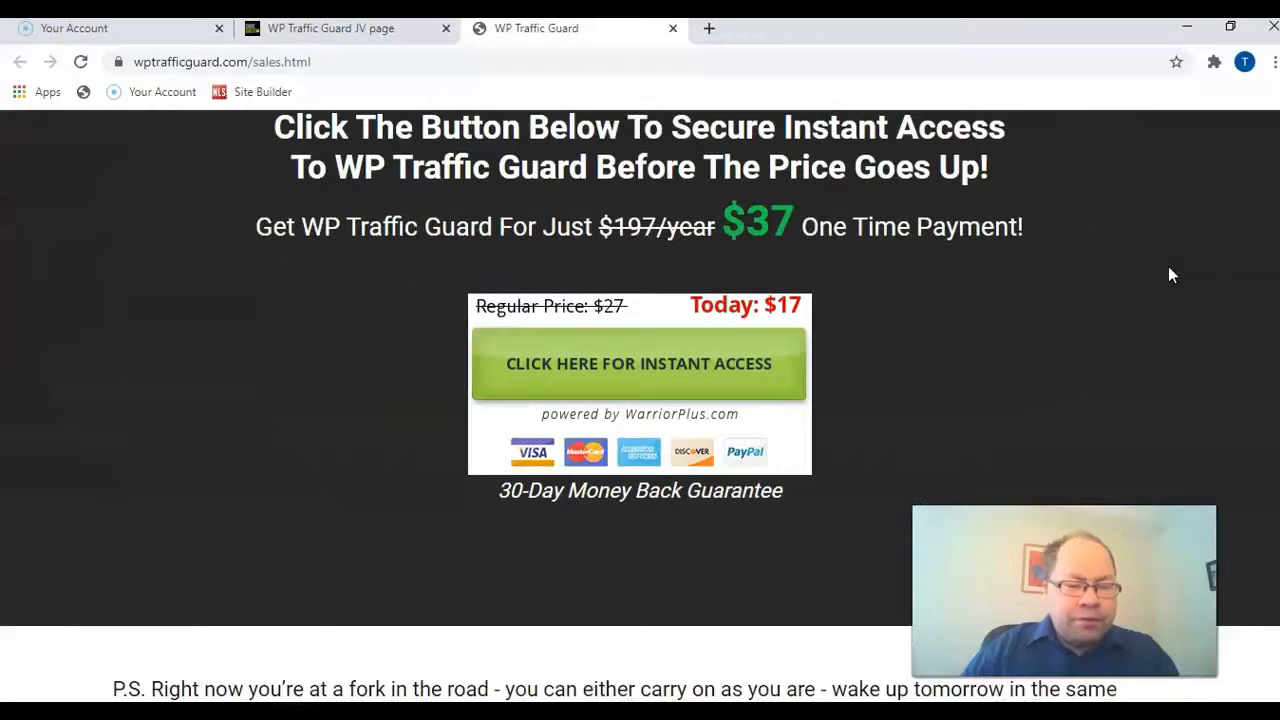
pyautogui.scroll(-3)
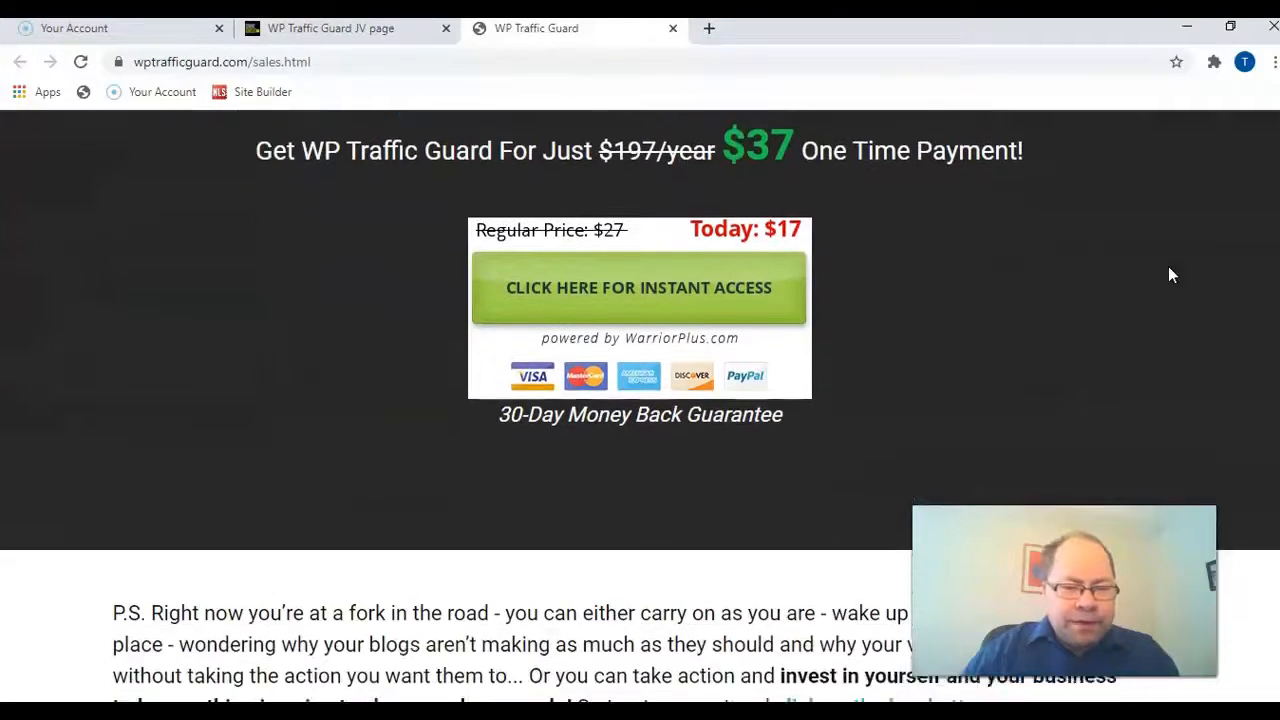
pyautogui.scroll(-3)
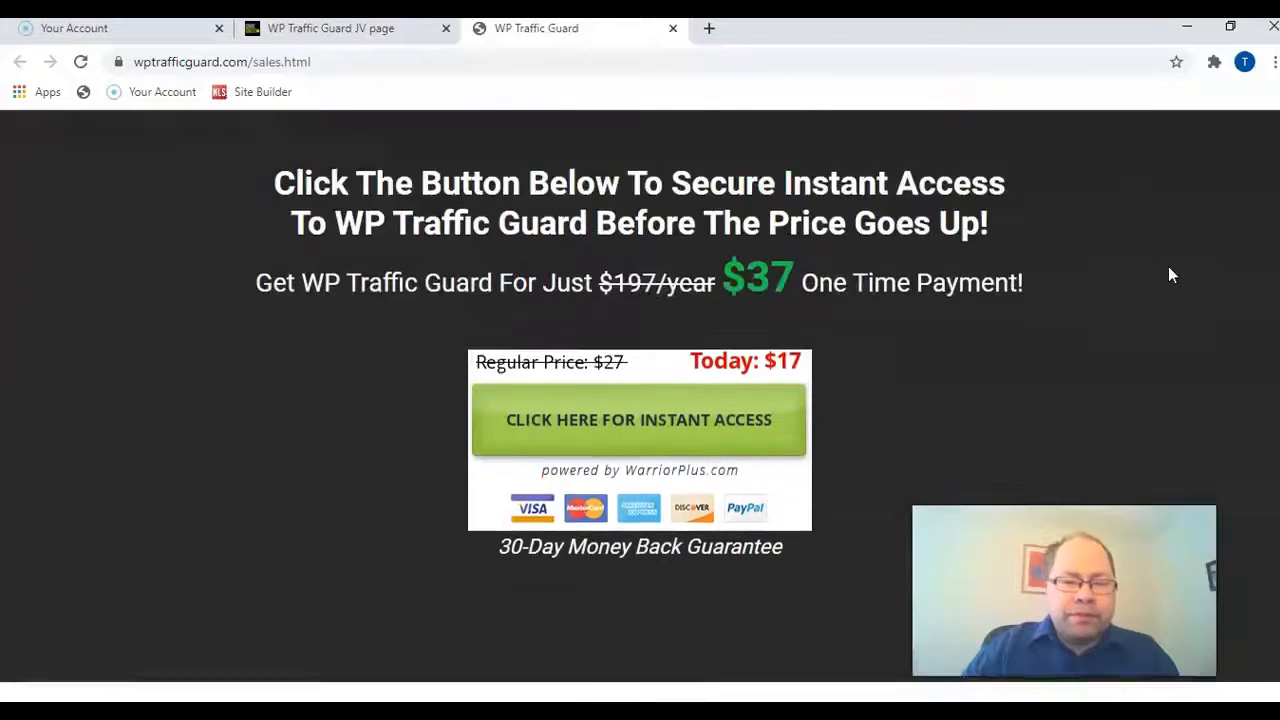
pyautogui.scroll(-3)
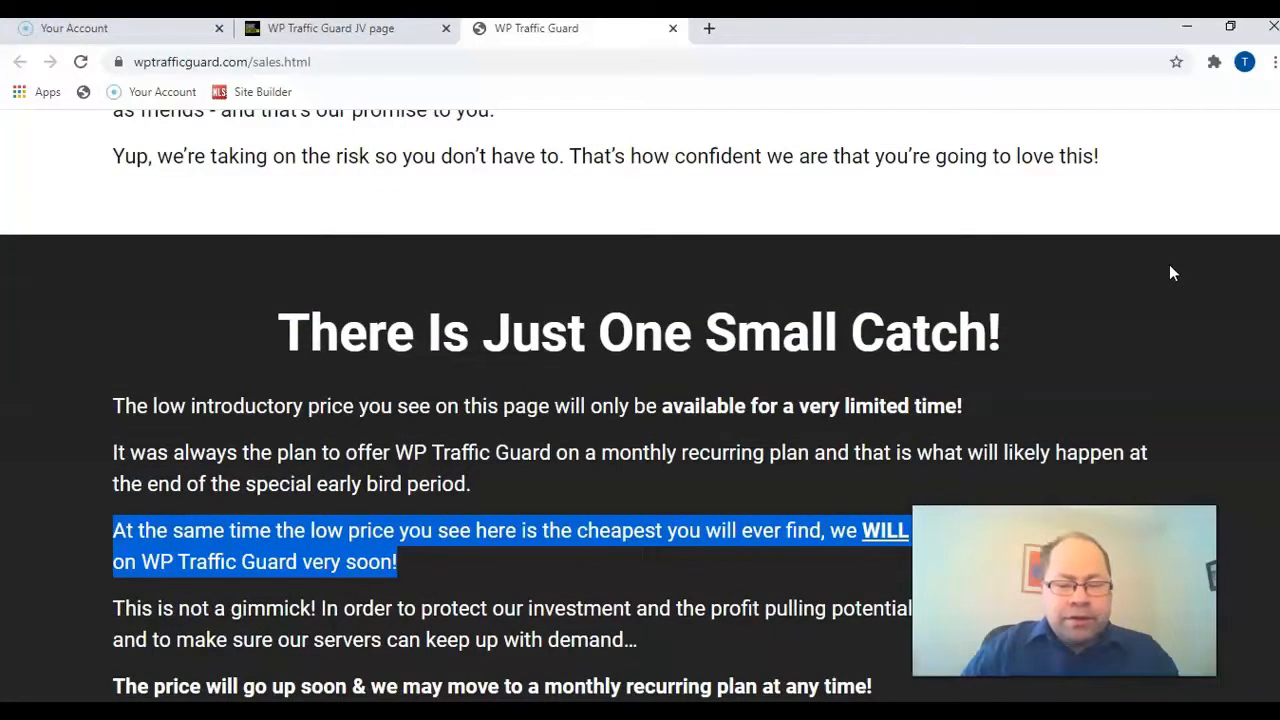
pyautogui.scroll(3)
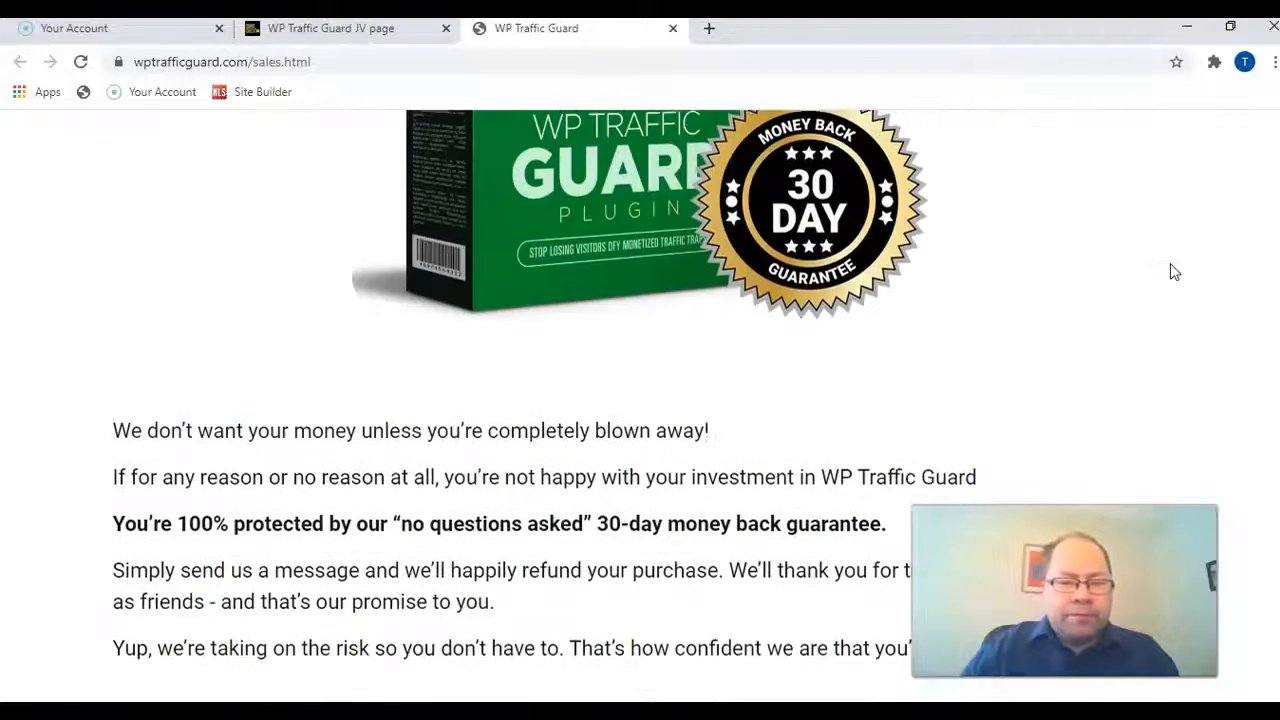
pyautogui.scroll(3)
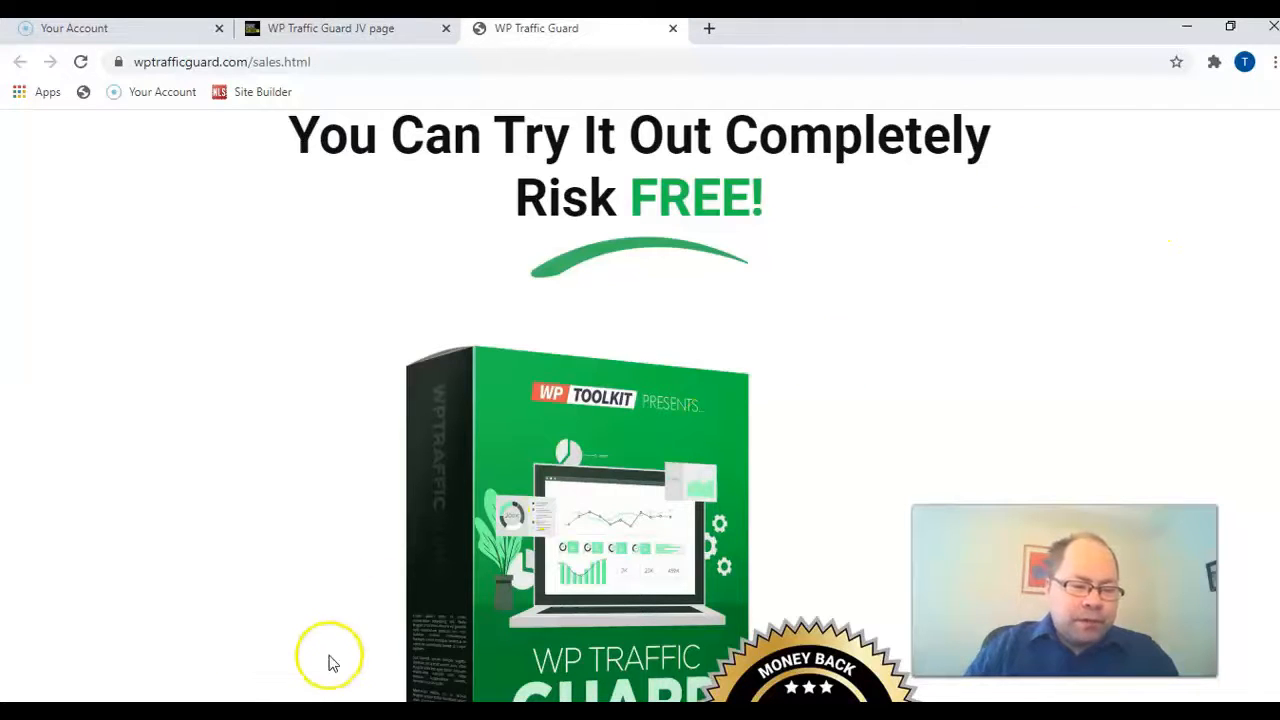
pyautogui.moveTo(37, 660)
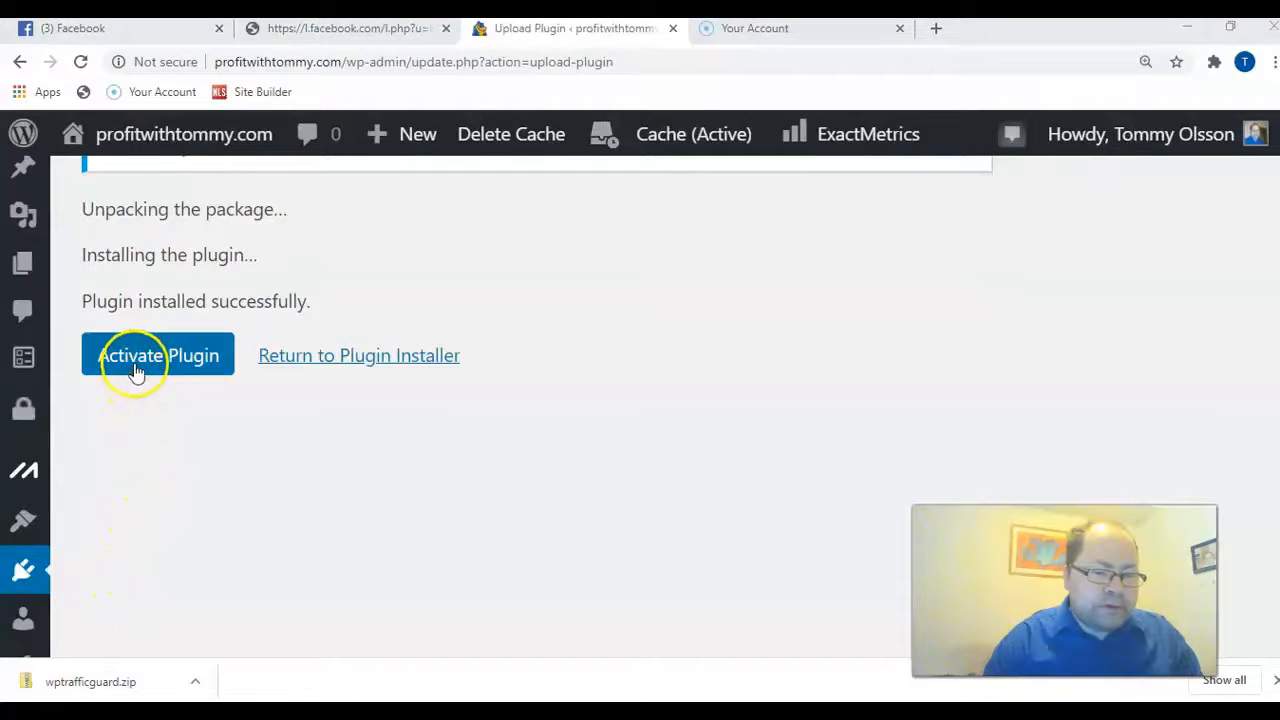
# - Activate WP Traffic Guard after the upload install and open its Ad Banners page
pyautogui.click(157, 355)
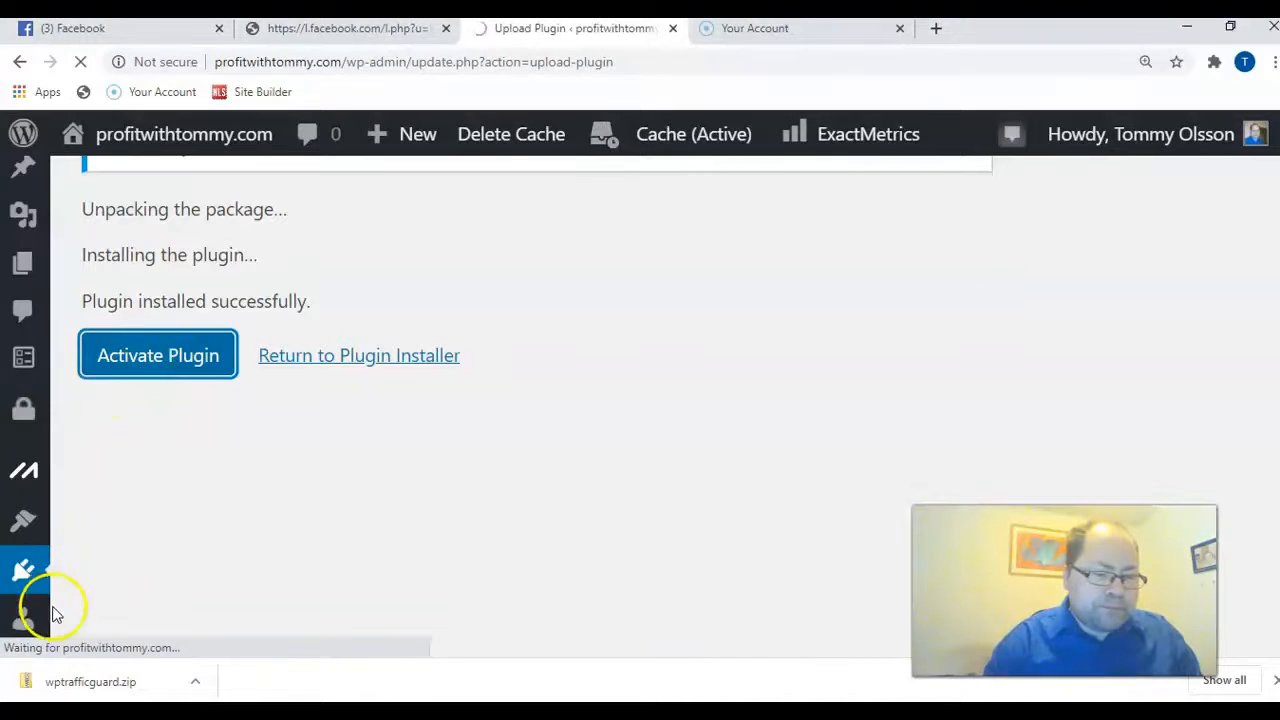
pyautogui.click(157, 355)
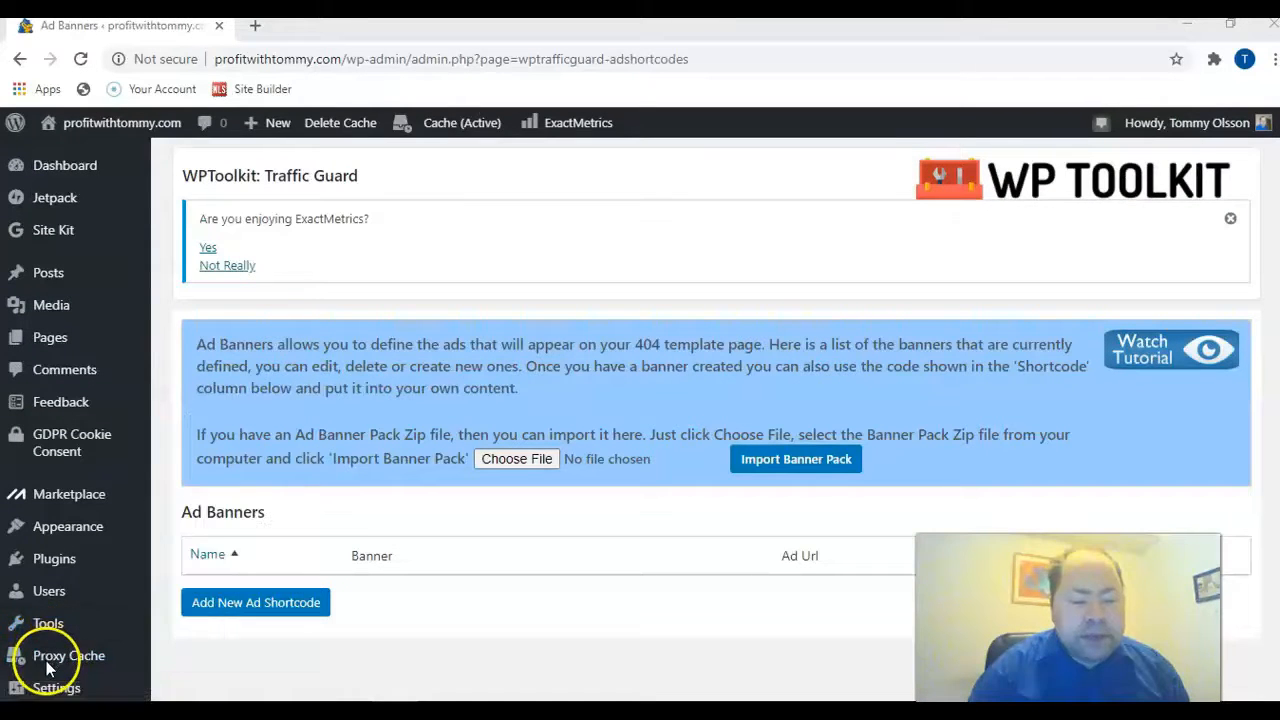
# - Open the Ad Banners list showing Blog Defender and Blog Niche Tools with their shortcodes
pyautogui.click(516, 459)
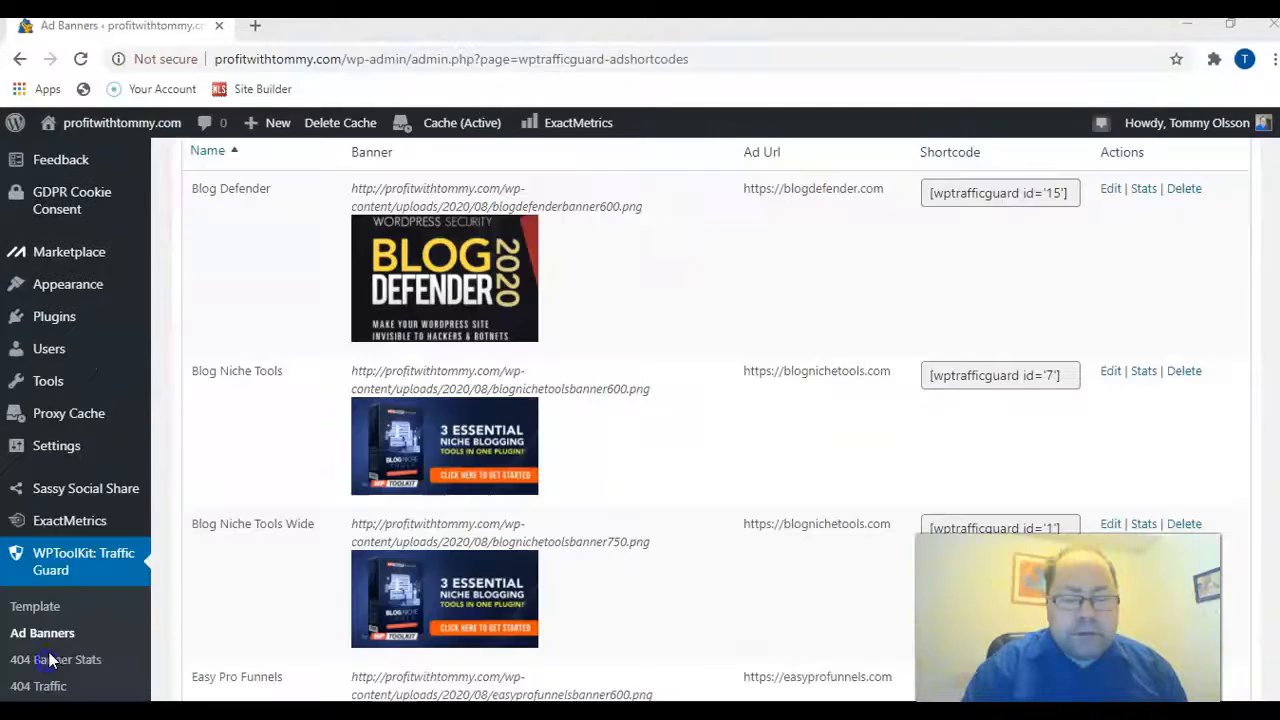
pyautogui.moveTo(740, 390)
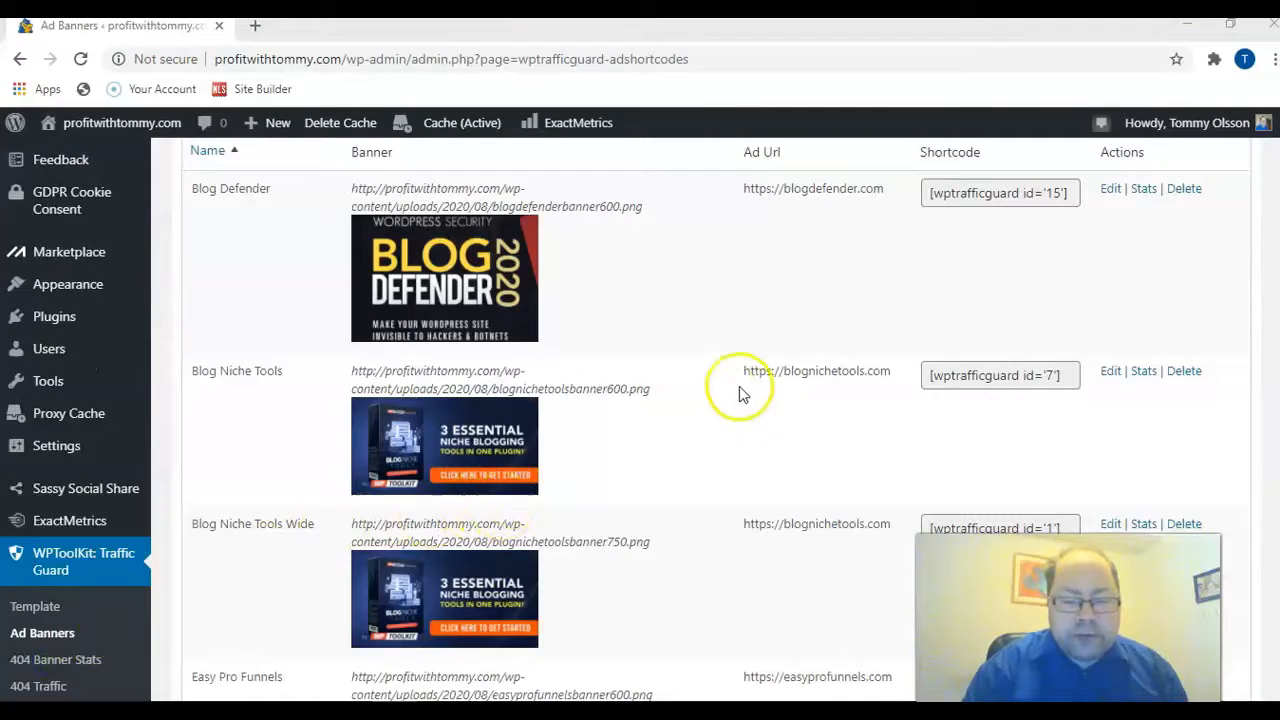
pyautogui.moveTo(725, 380)
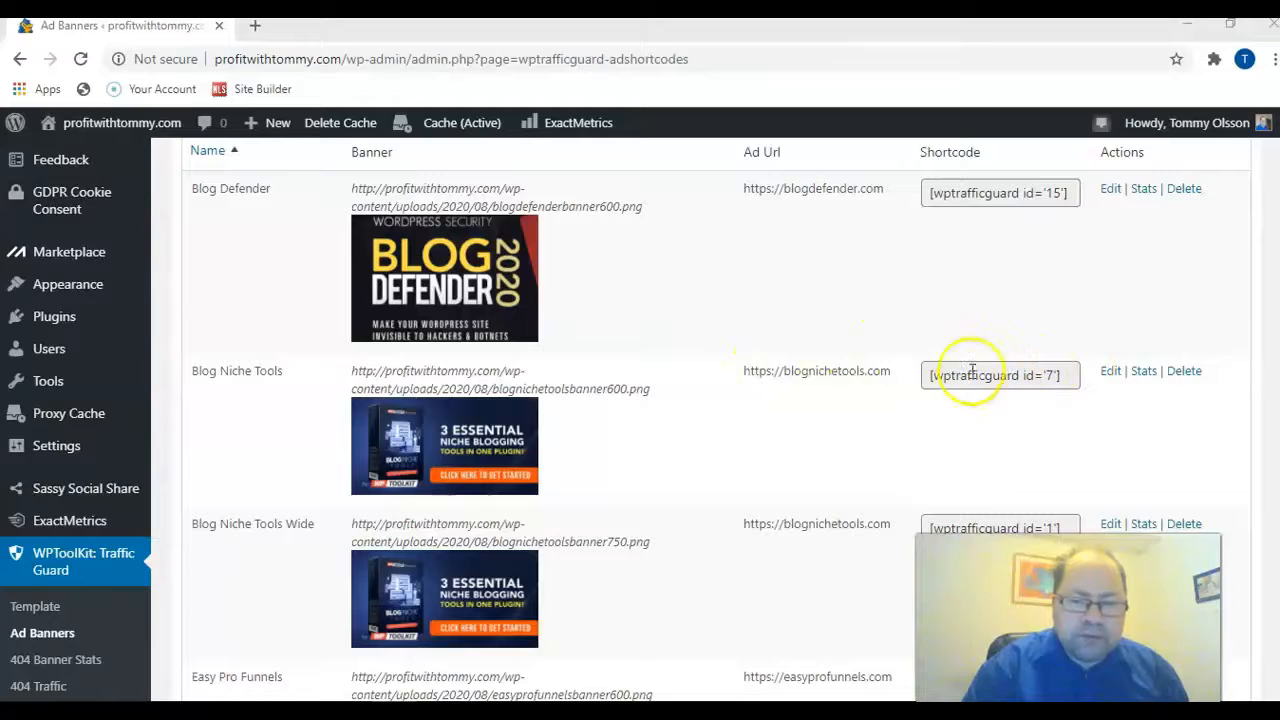
pyautogui.moveTo(690, 418)
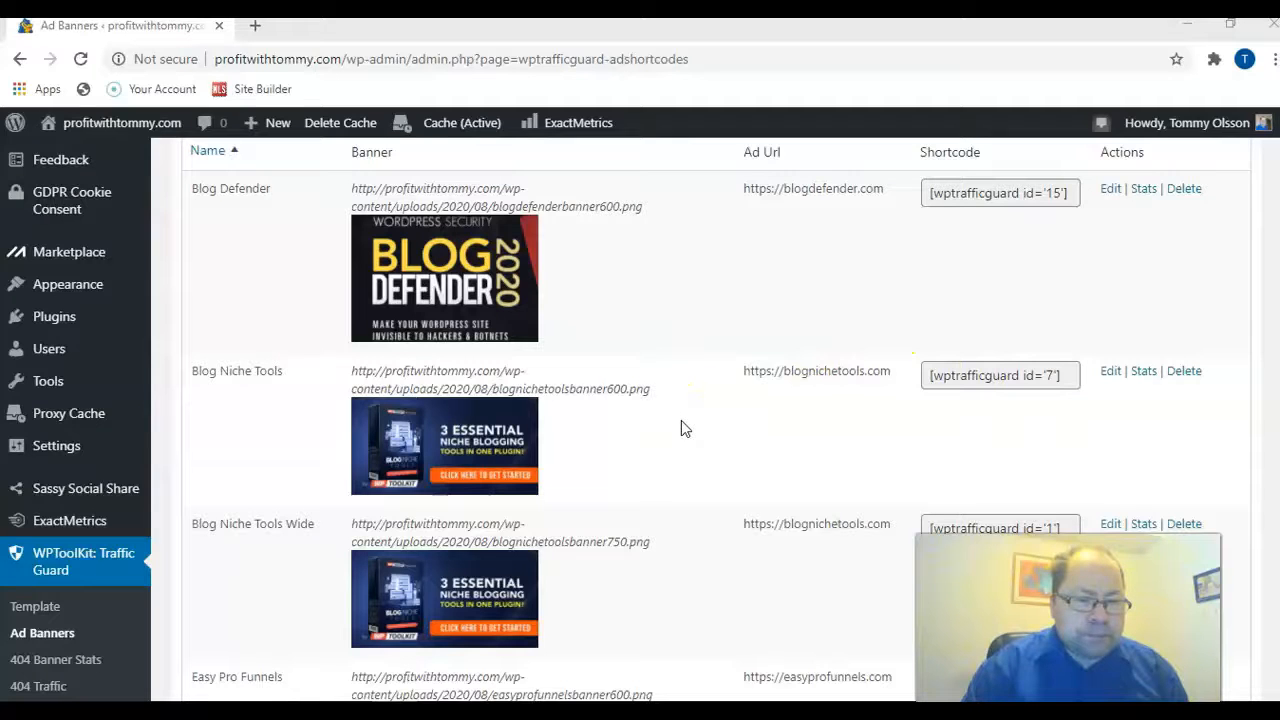
pyautogui.moveTo(43, 633)
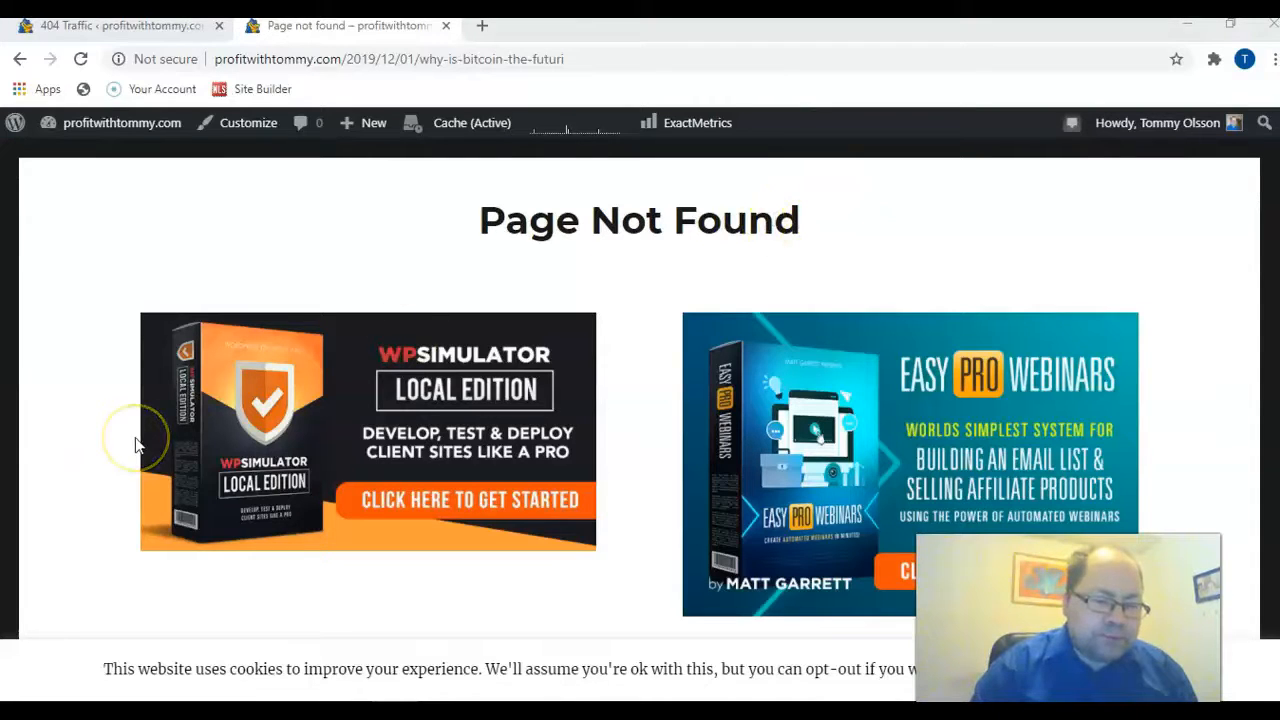
# - Scroll the blog's Page Not Found page to view its promotional banner ads
pyautogui.scroll(-3)
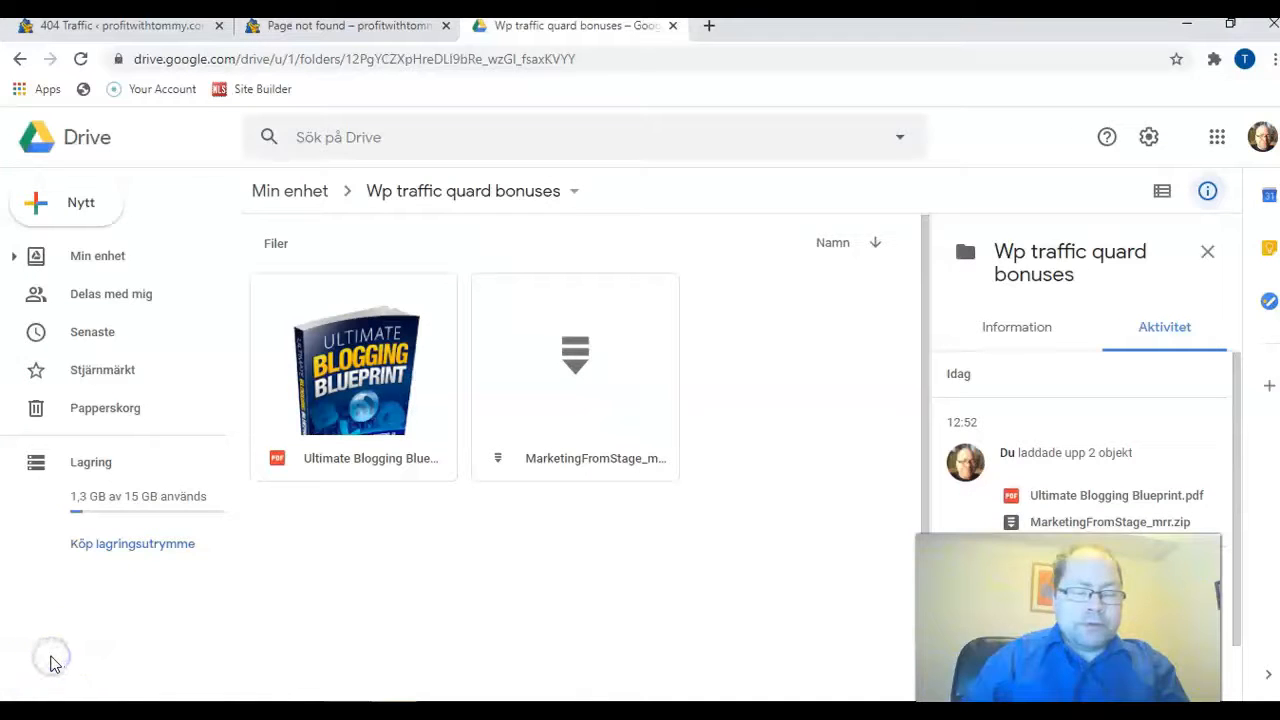
pyautogui.moveTo(118, 618)
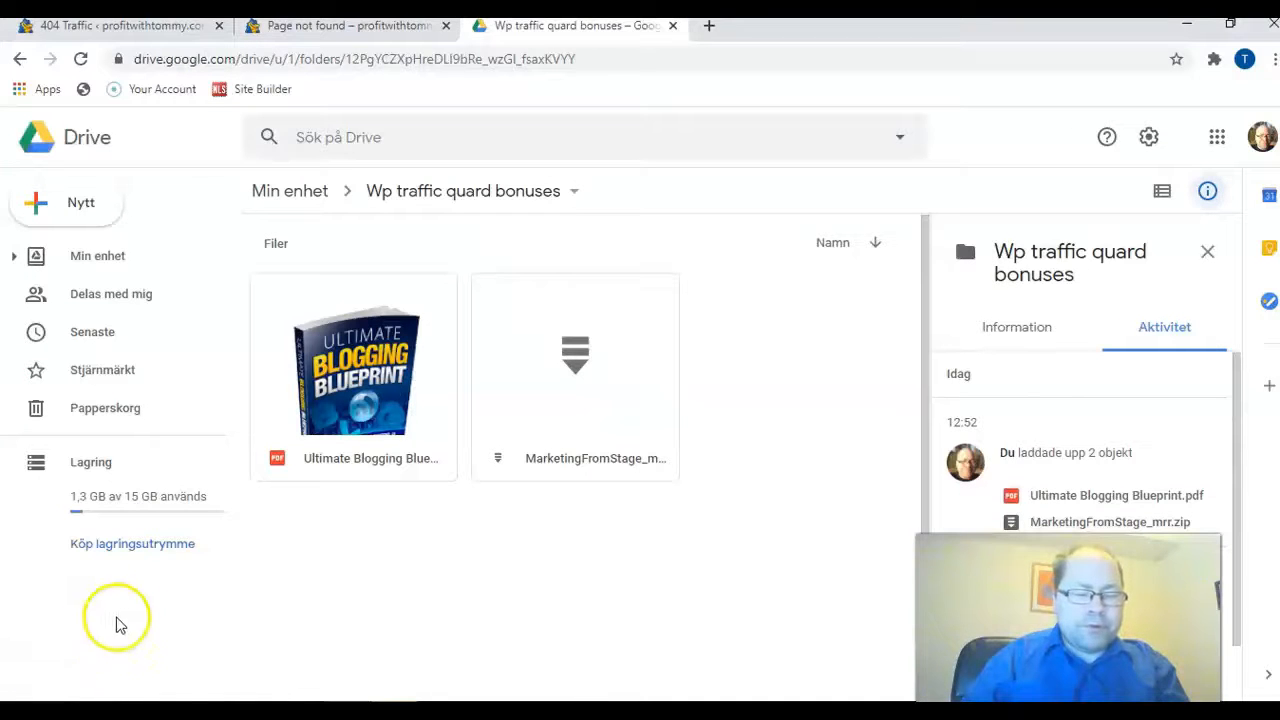
pyautogui.moveTo(337, 519)
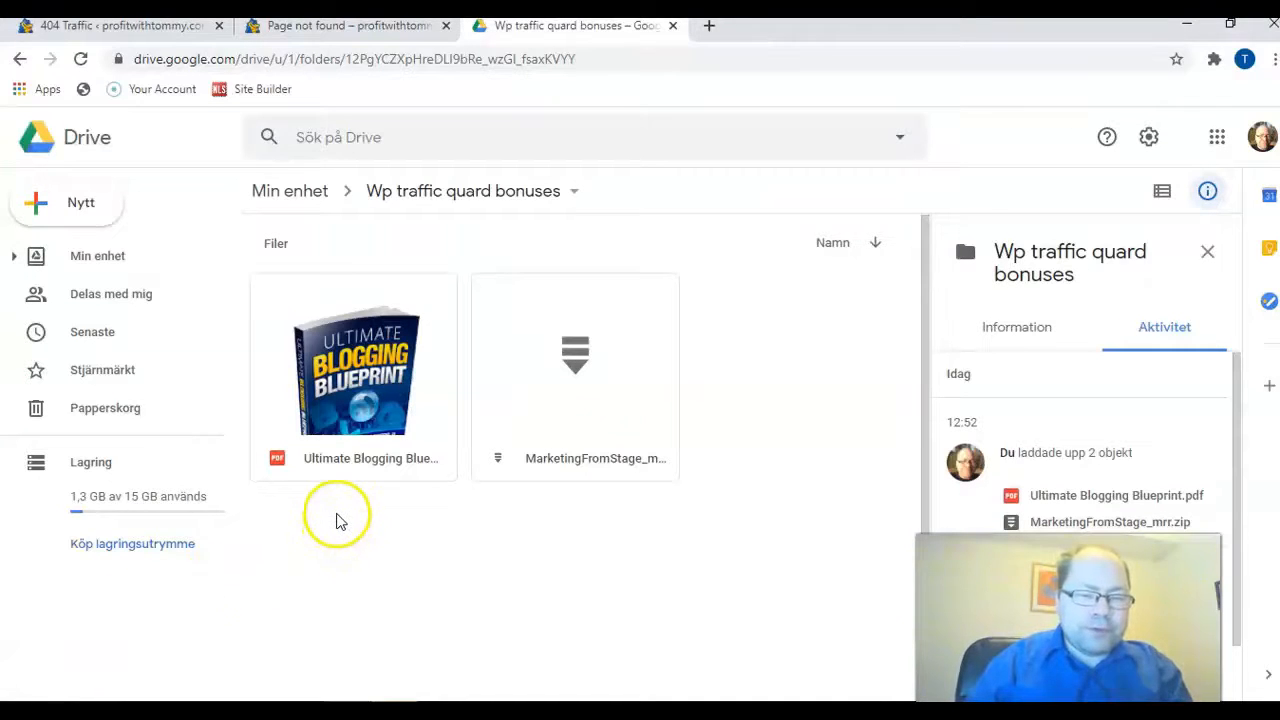
pyautogui.moveTo(332, 545)
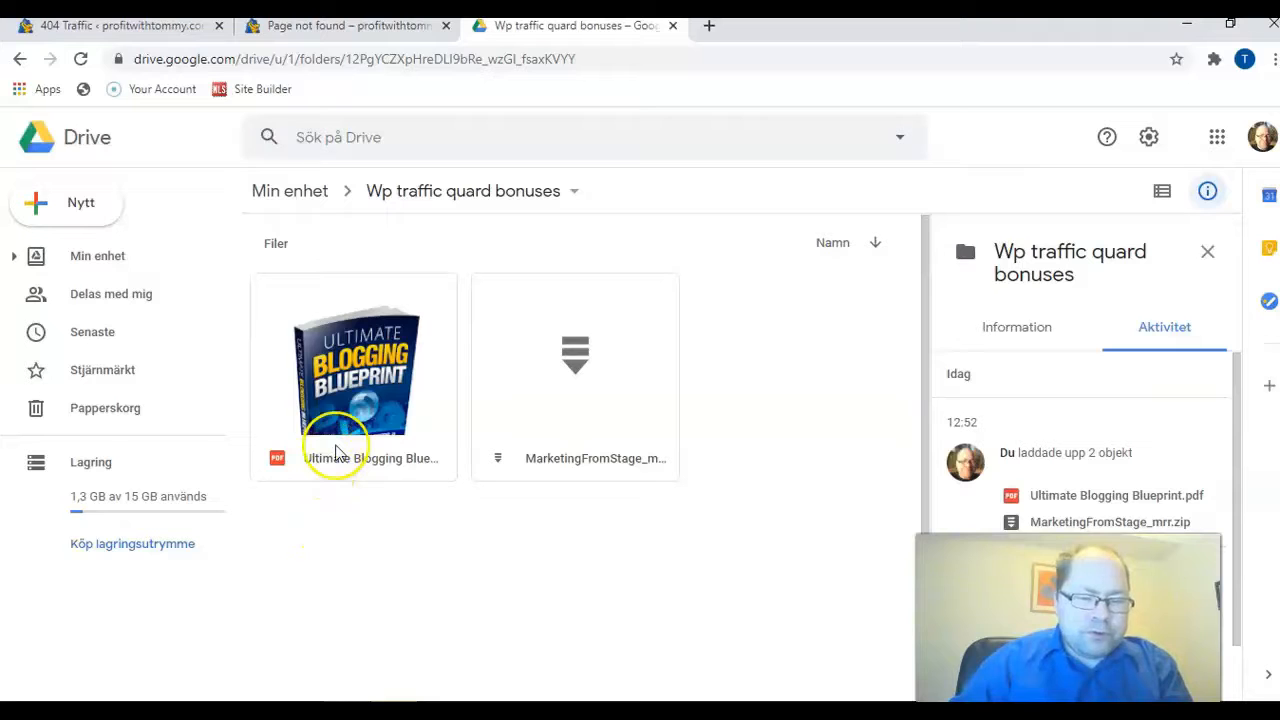
pyautogui.moveTo(355, 410)
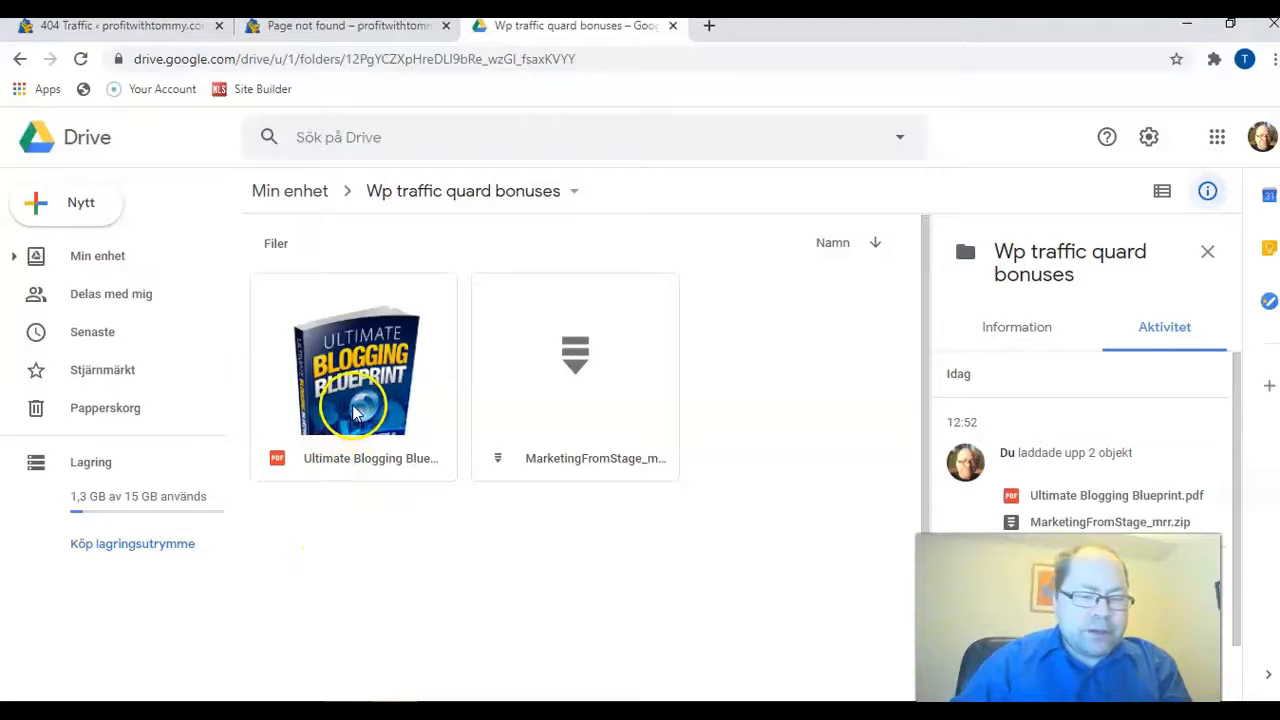
pyautogui.doubleClick(354, 372)
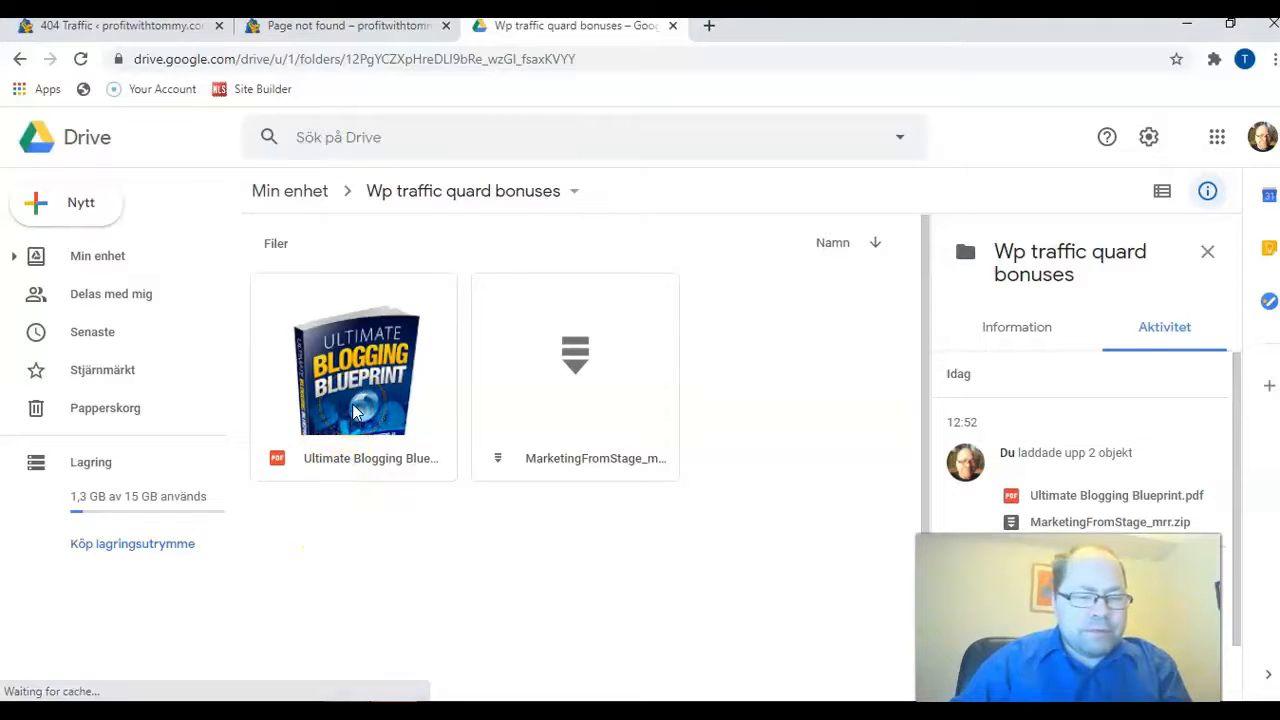
pyautogui.moveTo(325, 510)
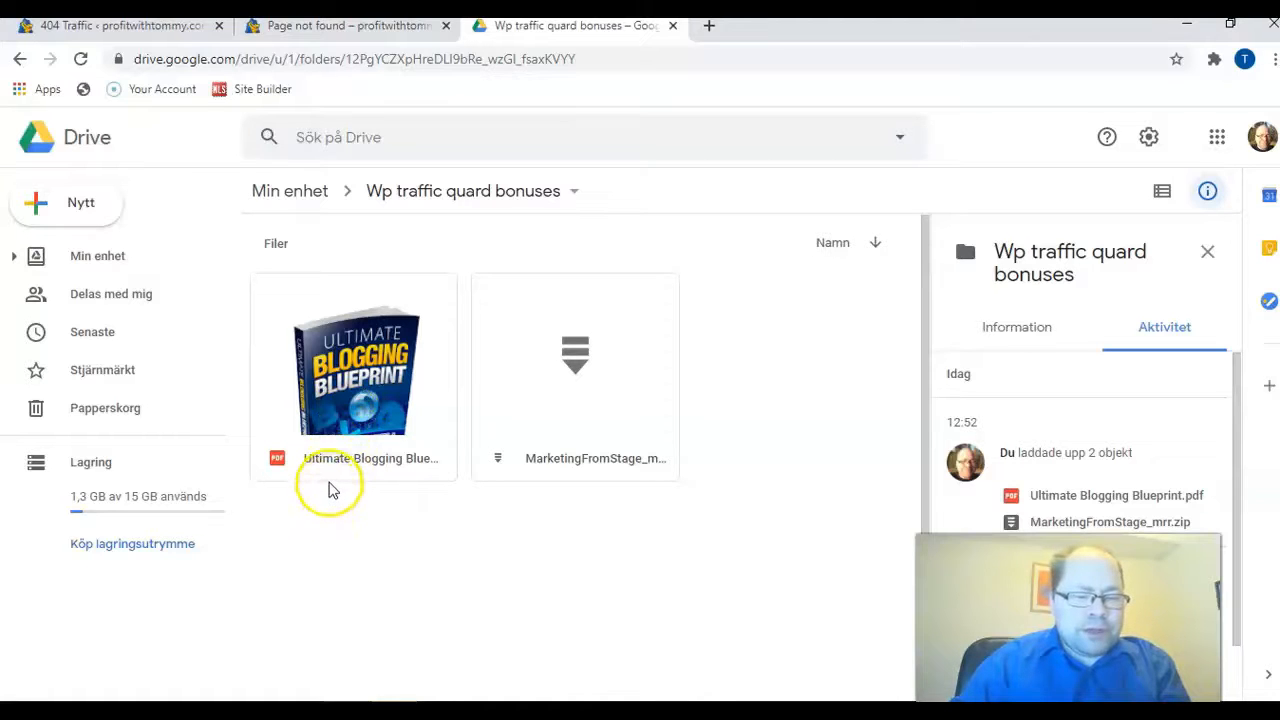
pyautogui.moveTo(318, 530)
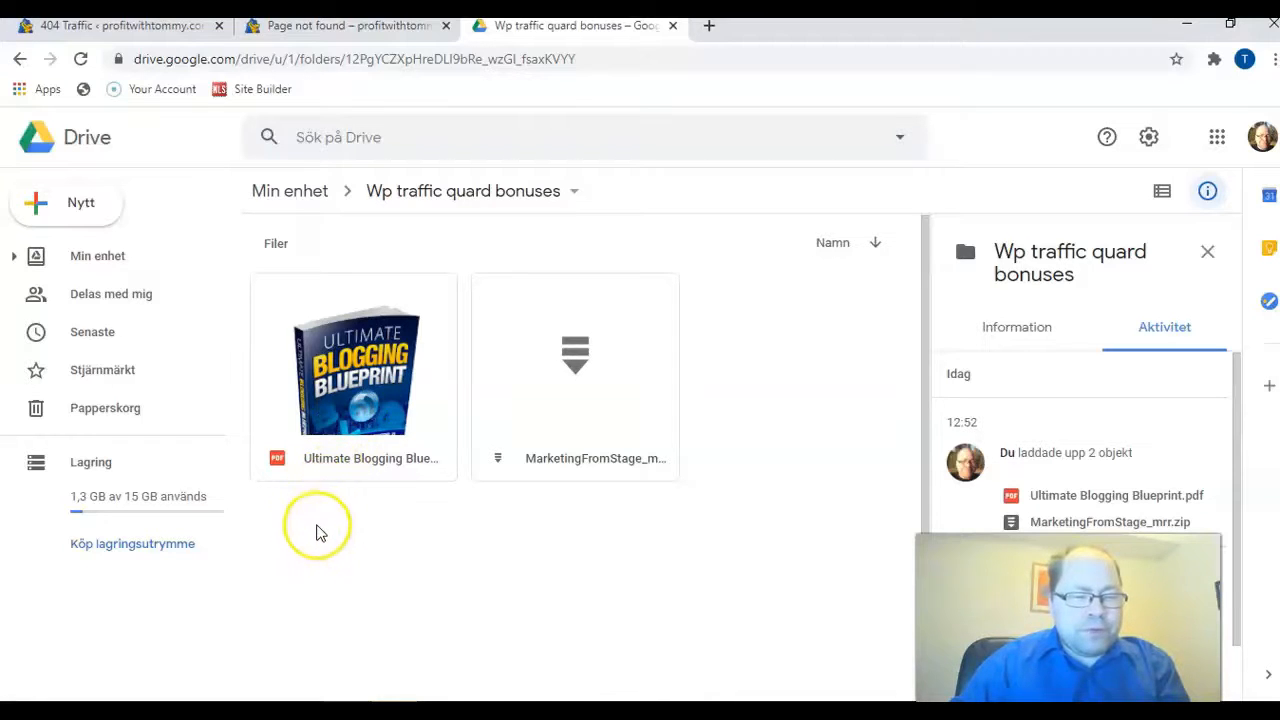
pyautogui.moveTo(315, 410)
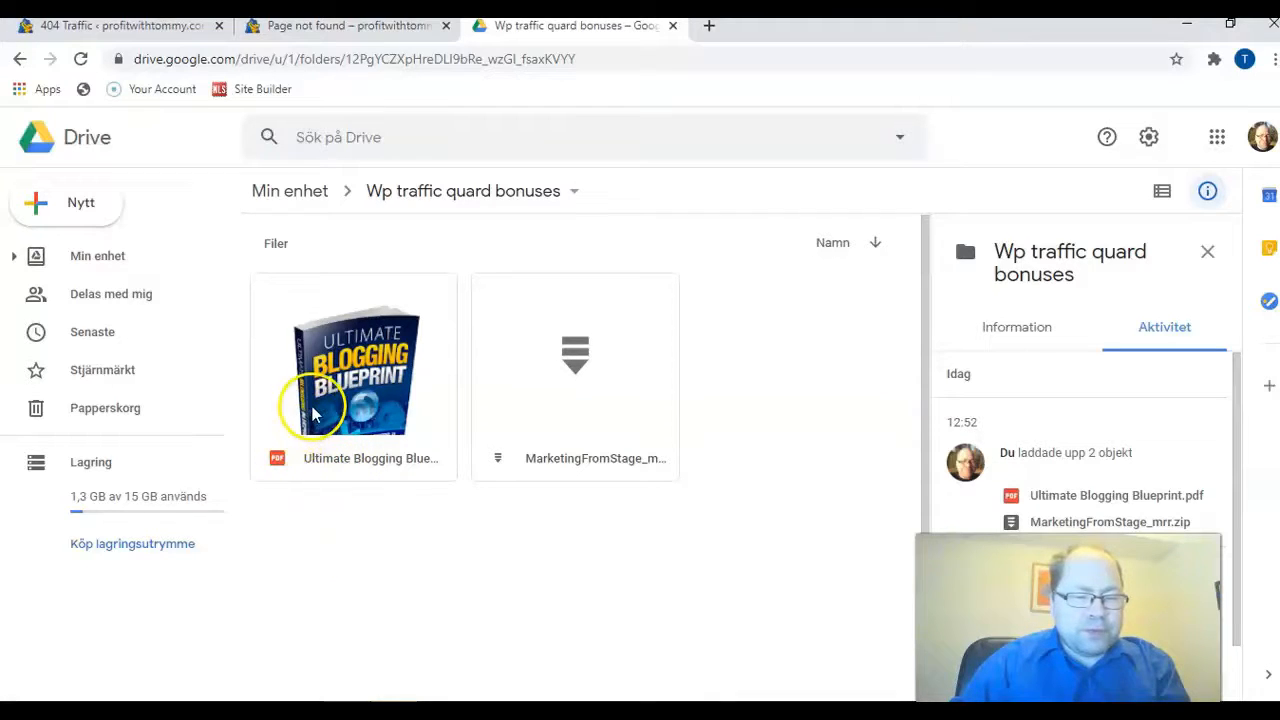
pyautogui.moveTo(345, 463)
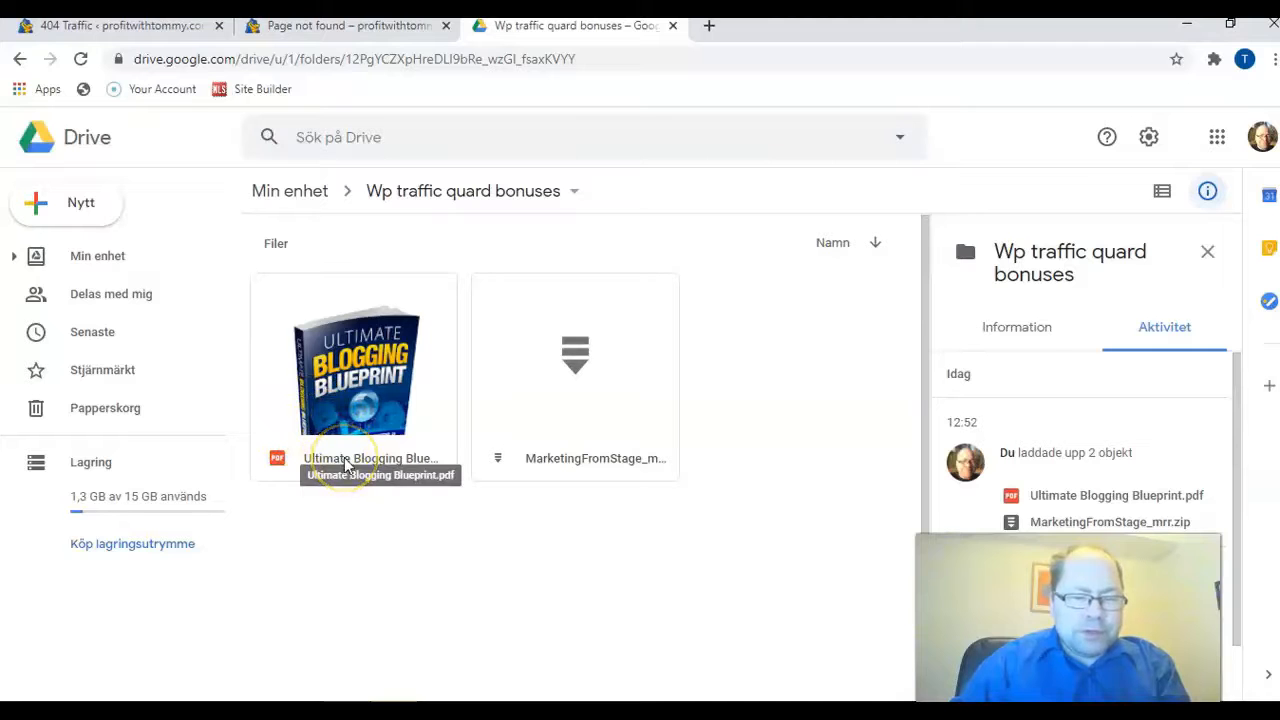
pyautogui.moveTo(540, 500)
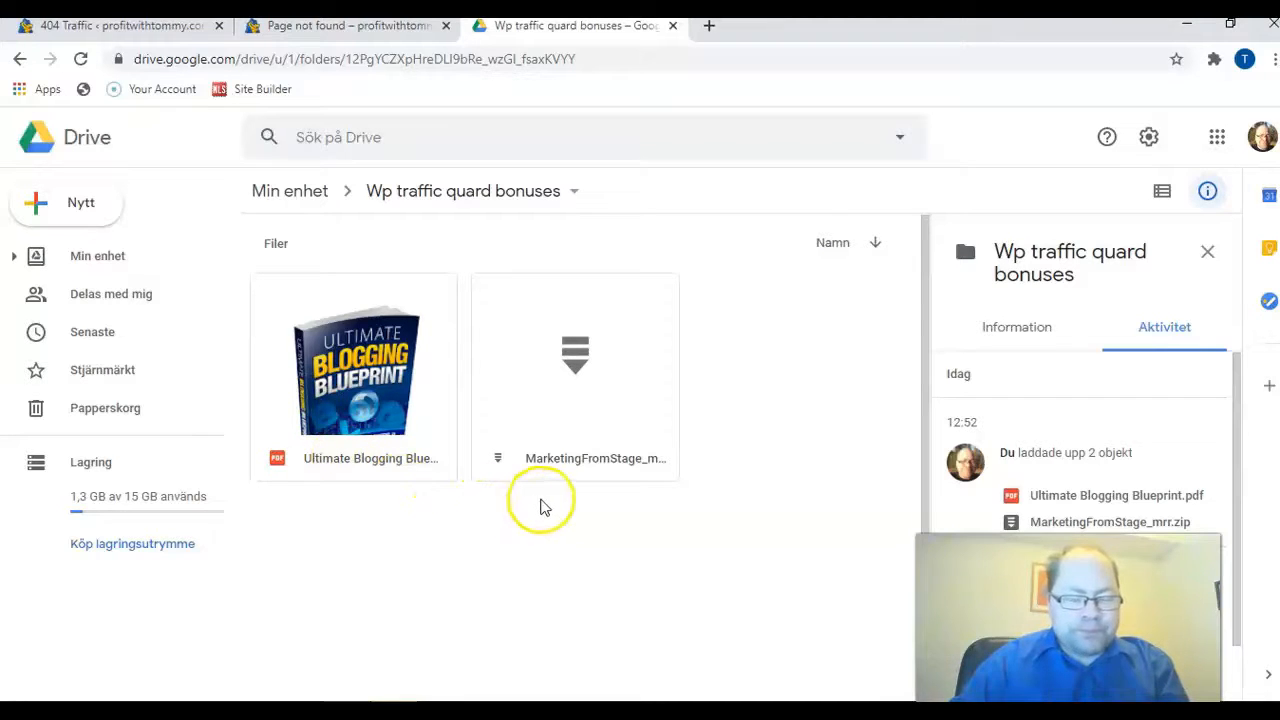
pyautogui.moveTo(575, 430)
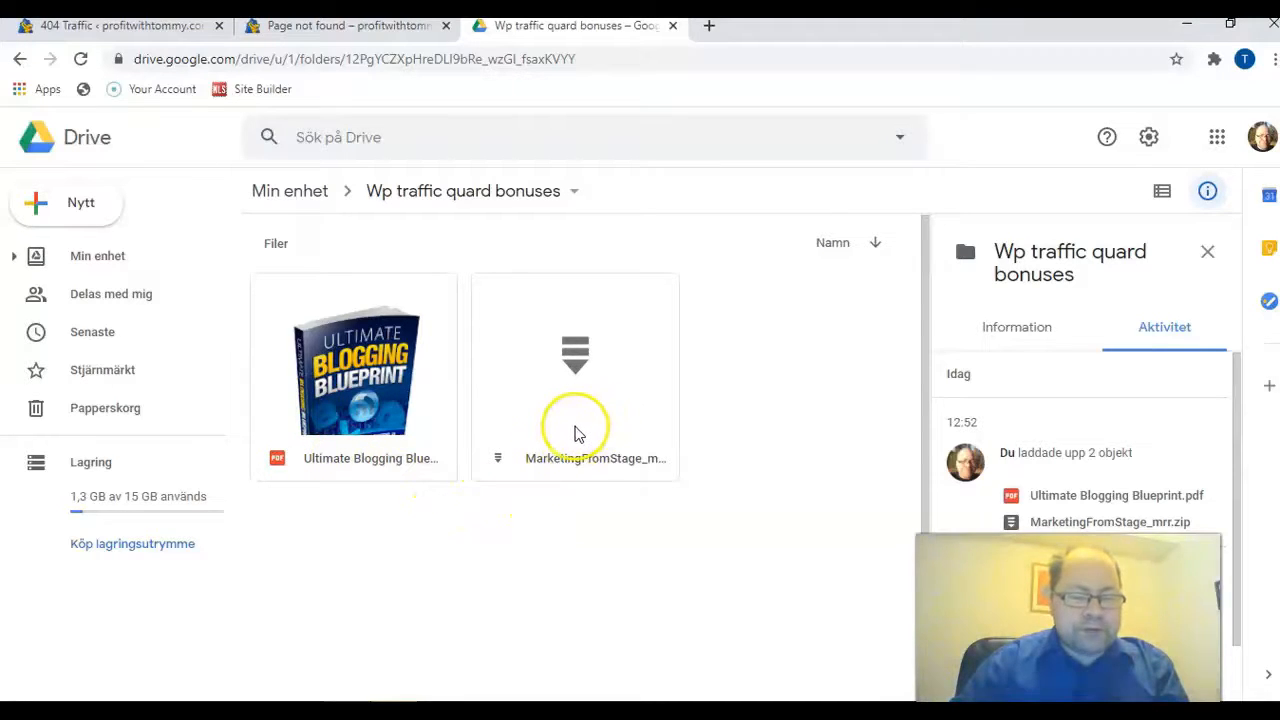
pyautogui.moveTo(560, 435)
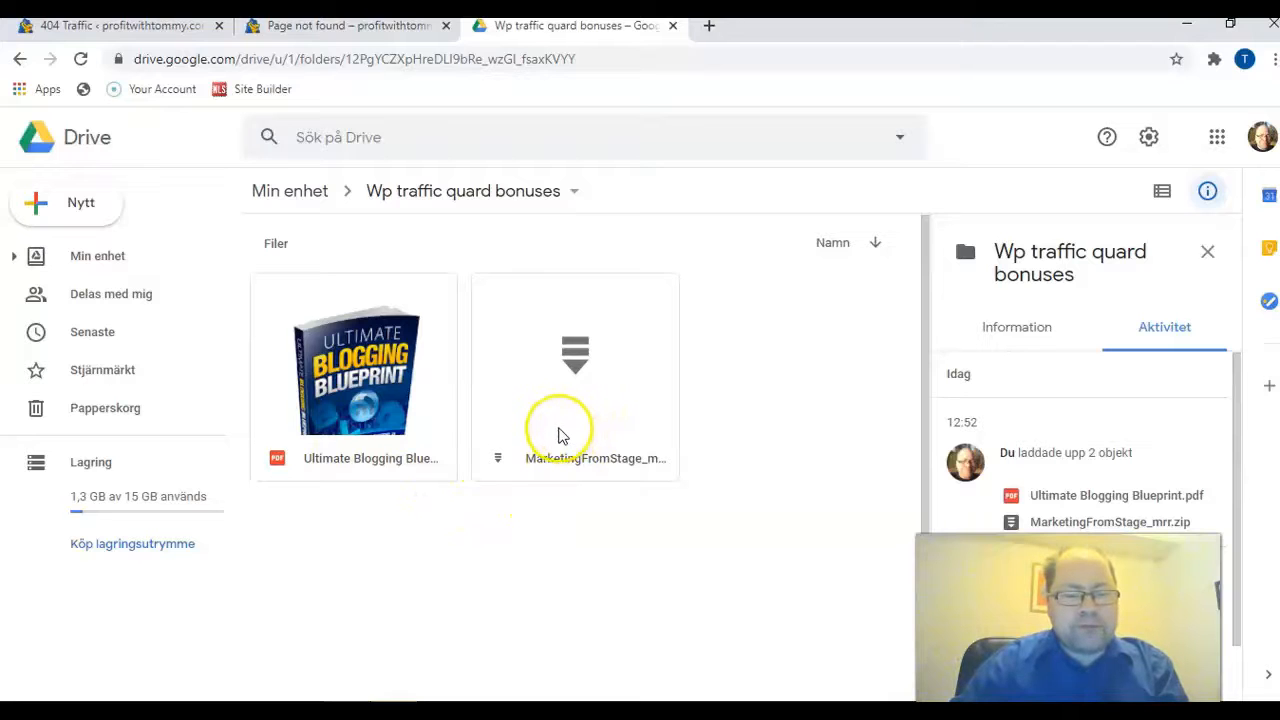
pyautogui.moveTo(575, 395)
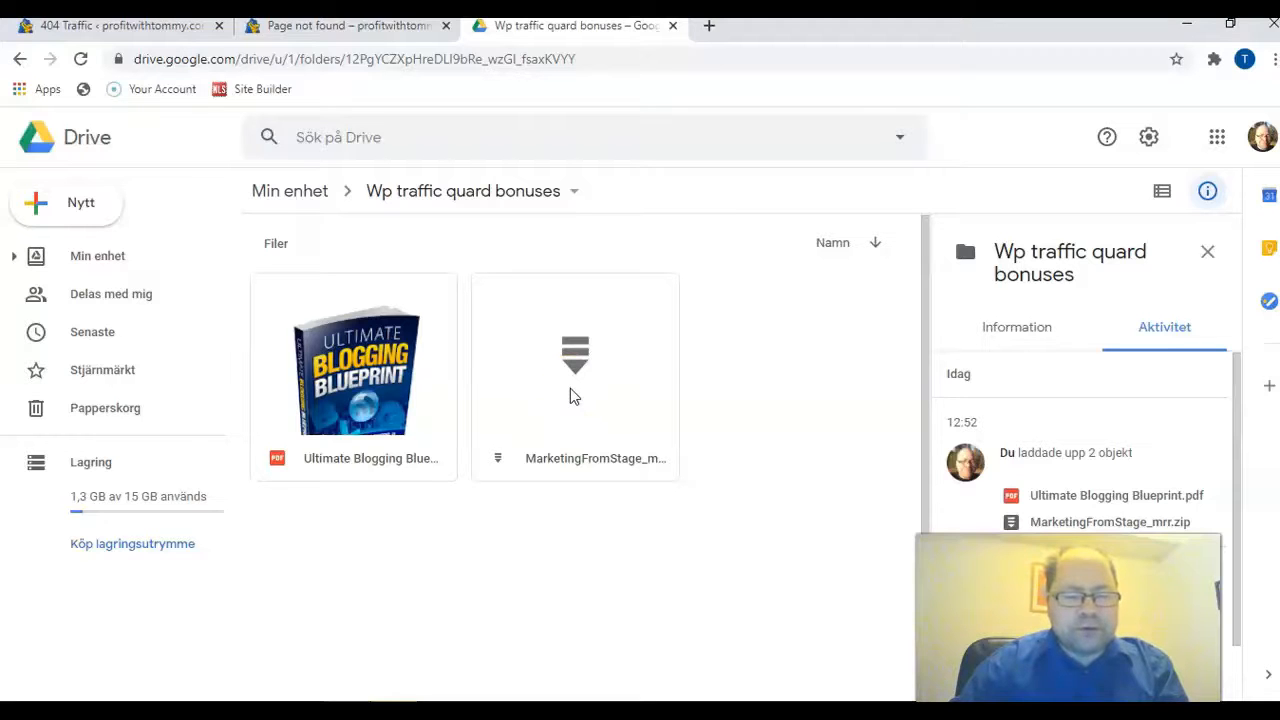
pyautogui.click(575, 375)
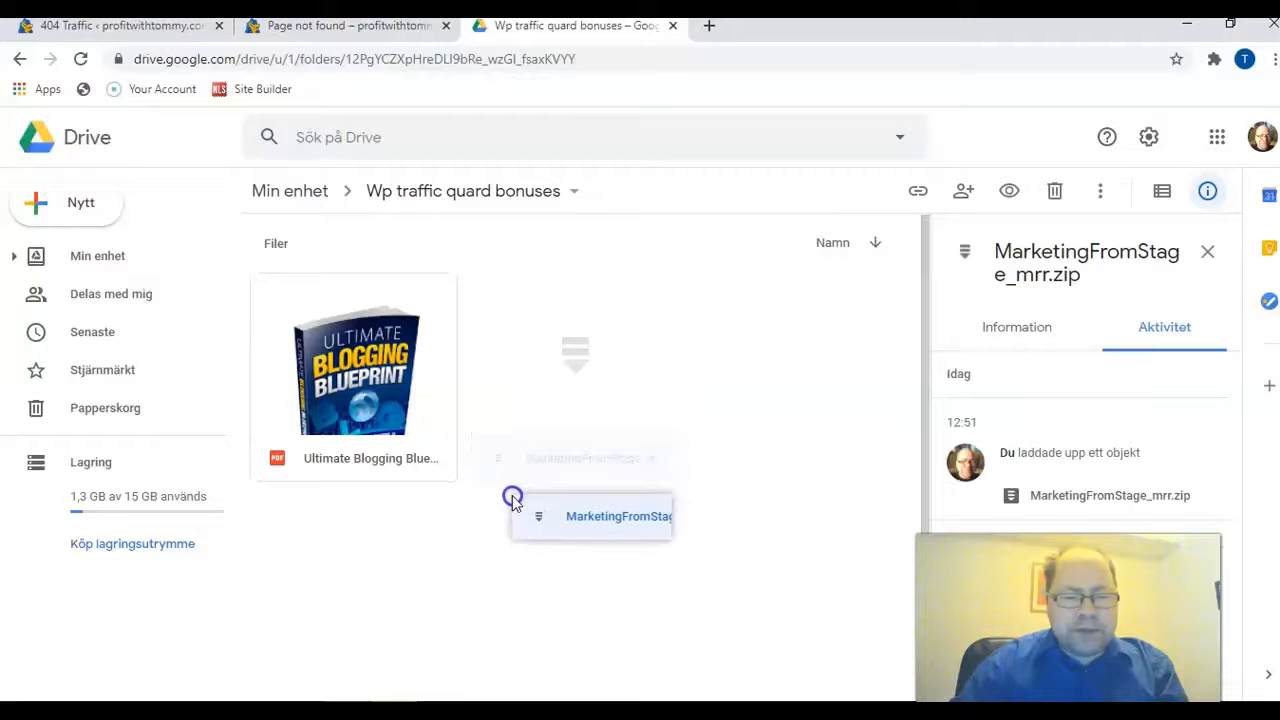
pyautogui.moveTo(512, 500); pyautogui.dragTo(533, 395)
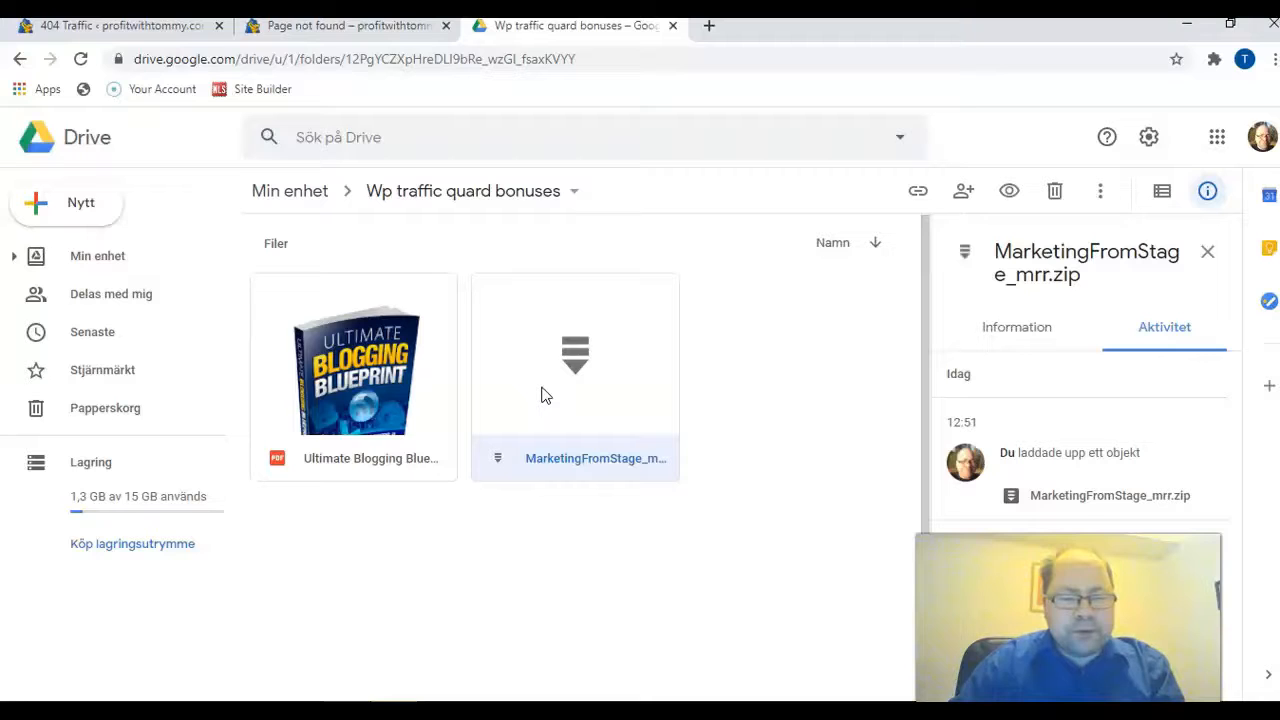
pyautogui.moveTo(530, 405)
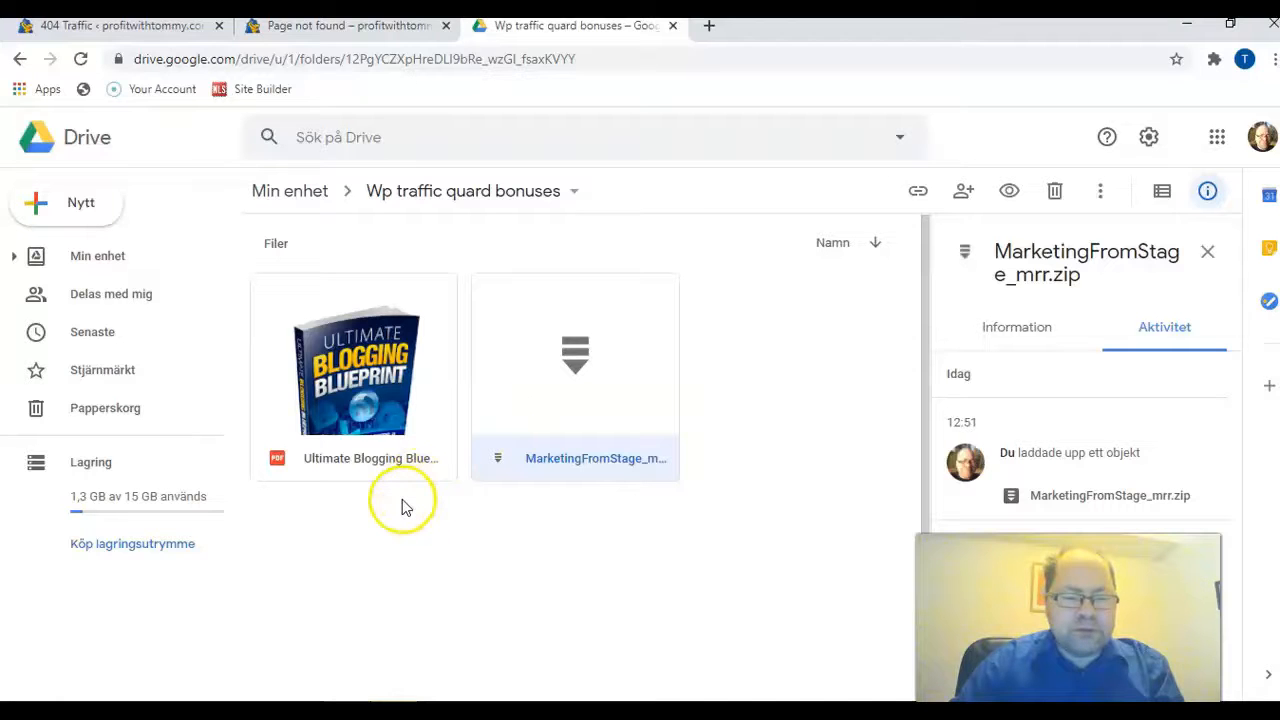
pyautogui.moveTo(278, 585)
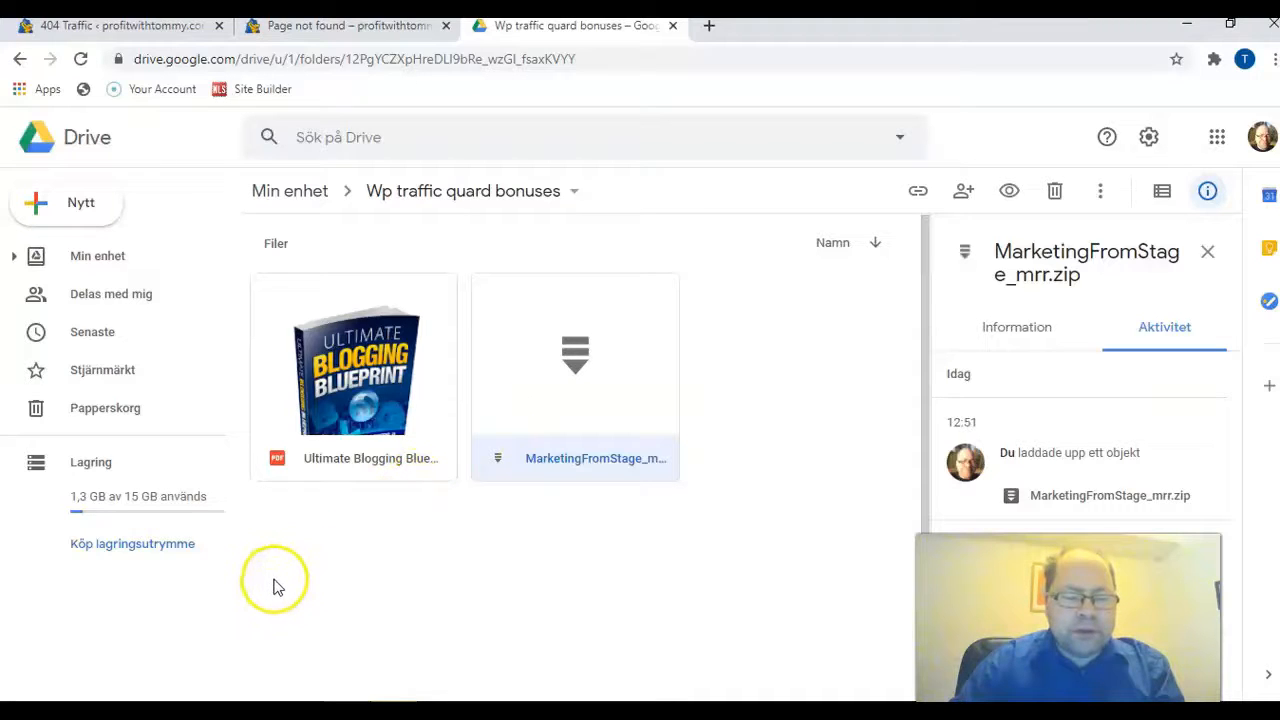
pyautogui.moveTo(290, 580)
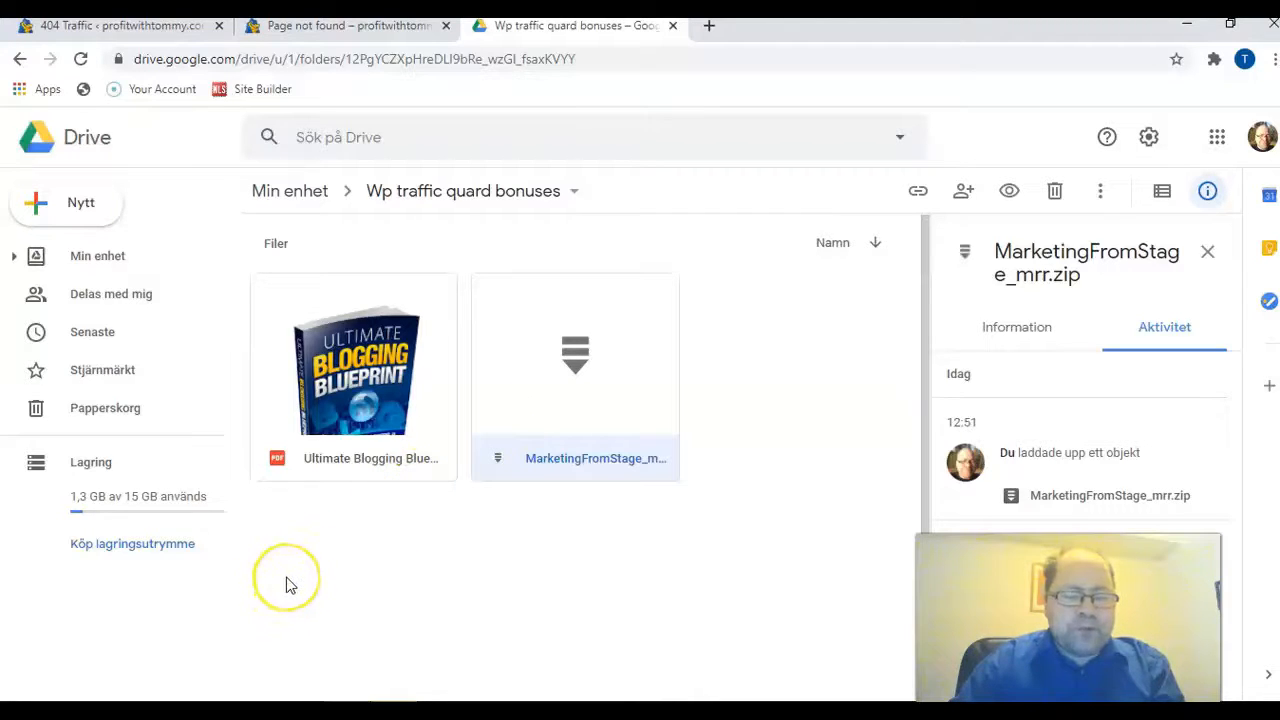